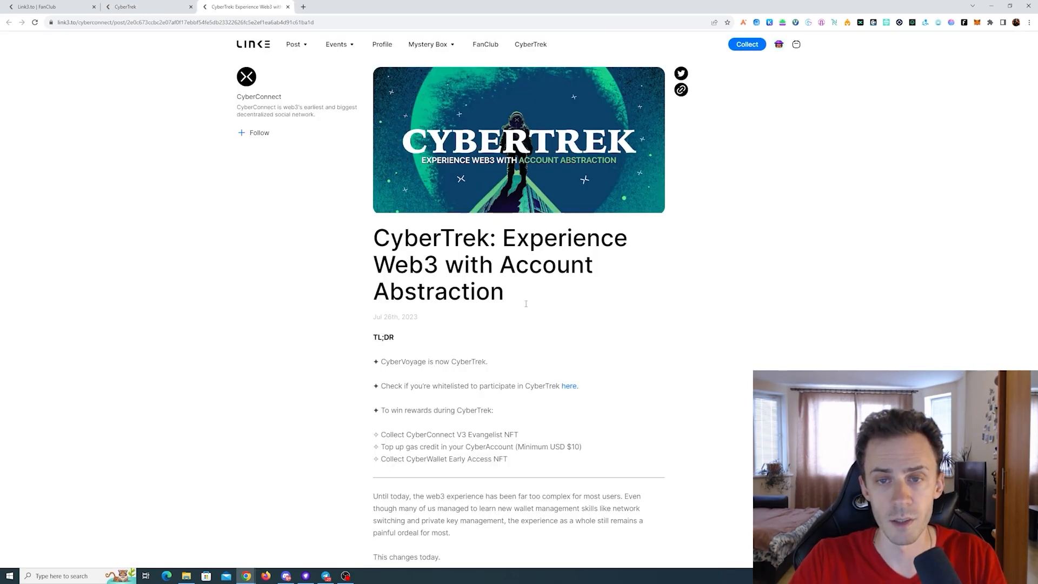
Step: Open the CyberConnect V3 announcement blog in a new tab, then return to the CyberTrek article
{"action": "scroll", "scroll_direction": "down", "scroll_amount": 3}
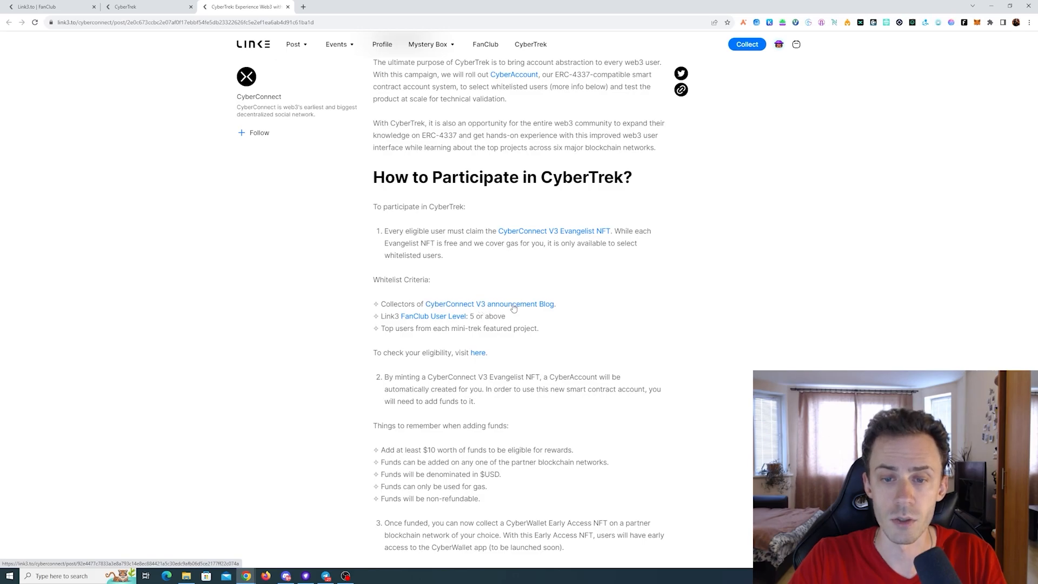
{"action": "left_click", "coordinate": [489, 303]}
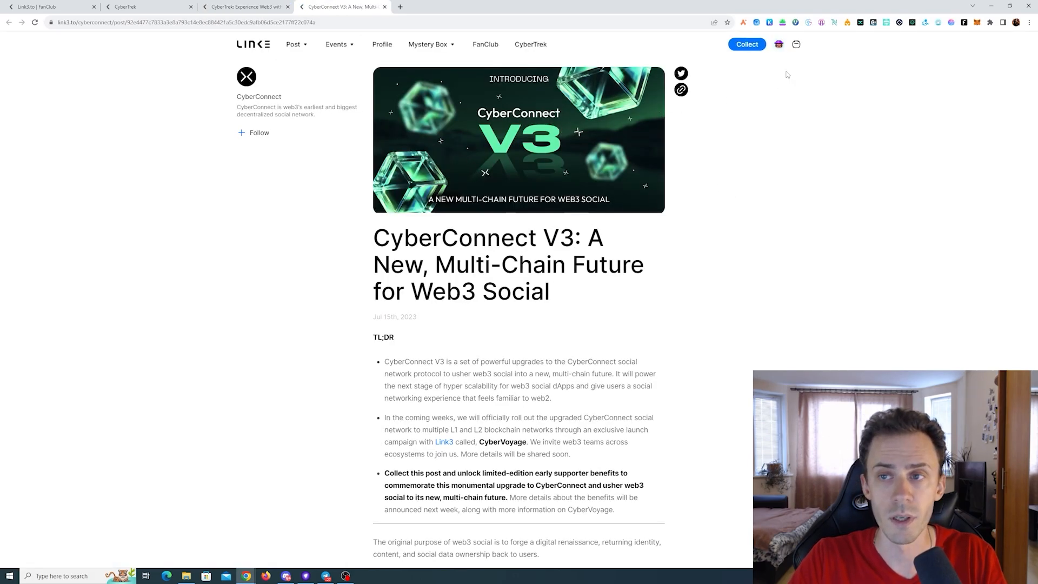
{"action": "left_click", "coordinate": [746, 44]}
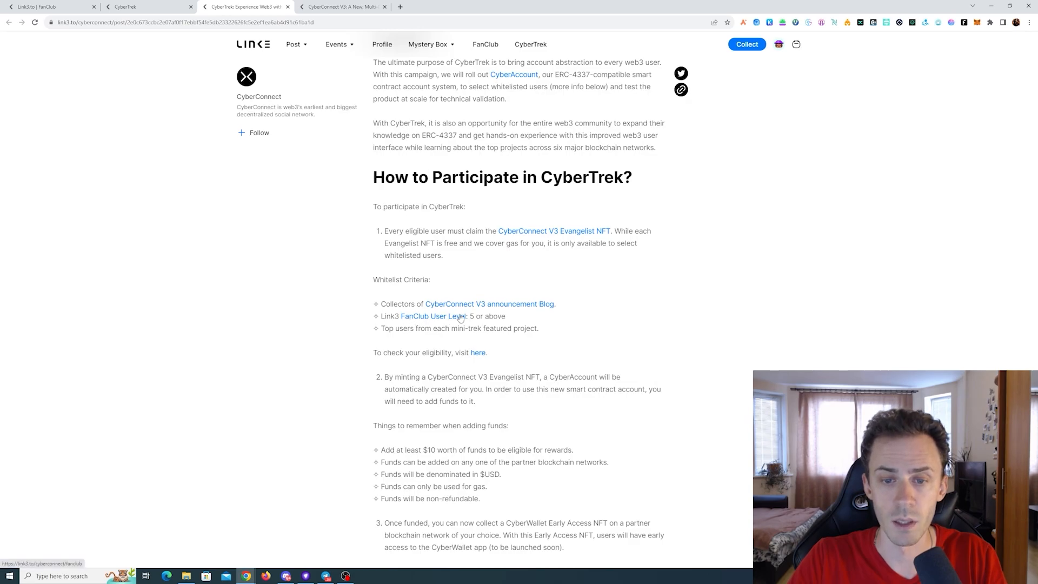
{"action": "mouse_move", "coordinate": [699, 287]}
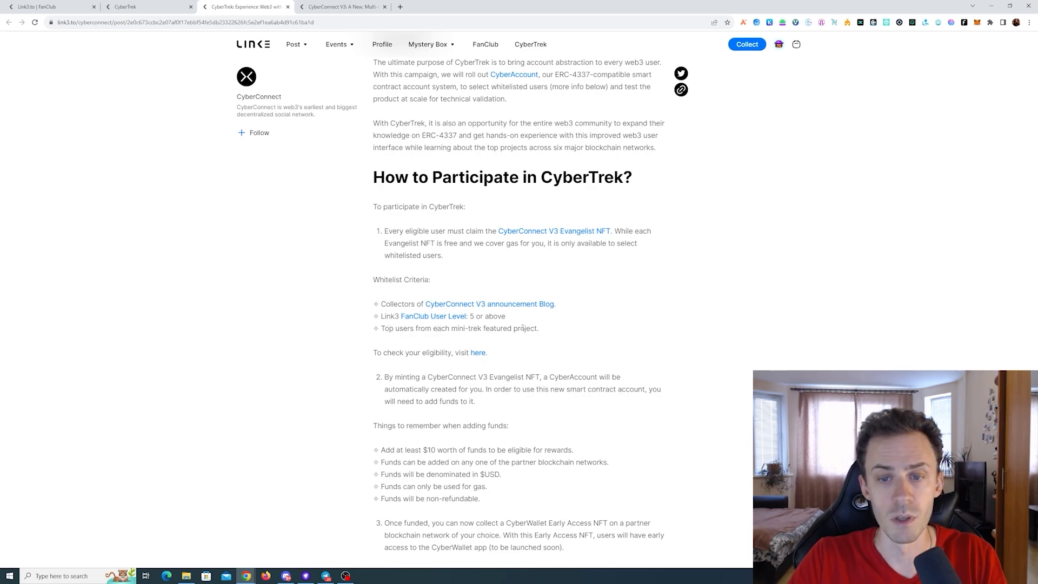
{"action": "mouse_move", "coordinate": [686, 204]}
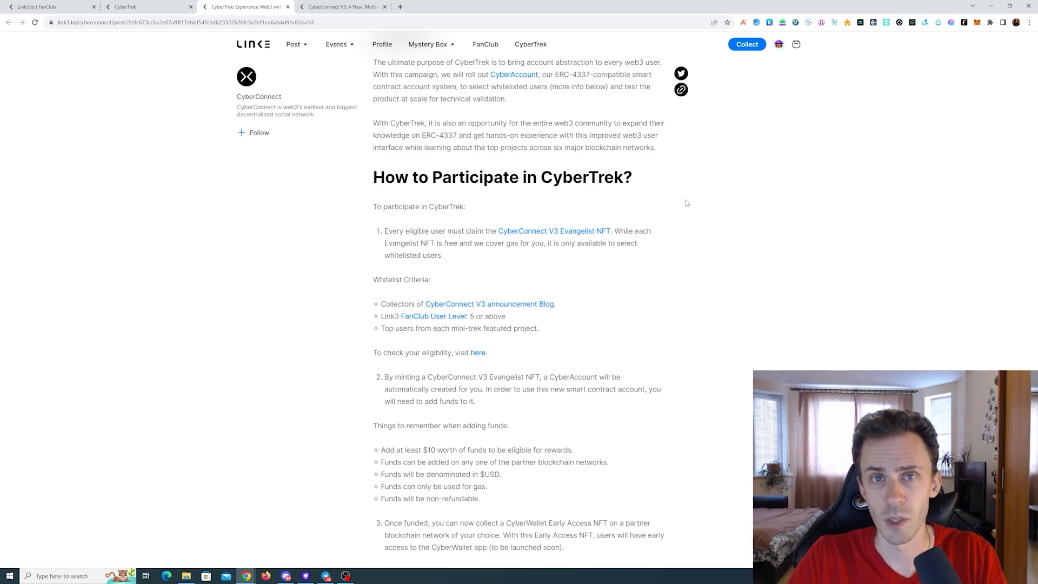
Step: Check the whitelist status and zero-credit CyberAccount, and review the article's Rewards section
{"action": "left_click", "coordinate": [146, 7]}
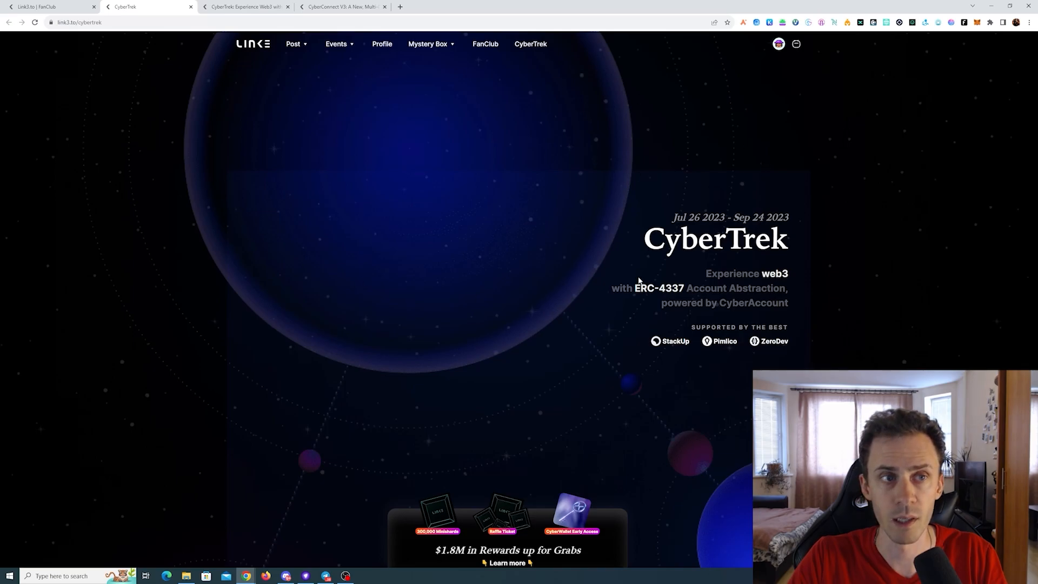
{"action": "scroll", "scroll_direction": "down", "scroll_amount": 3}
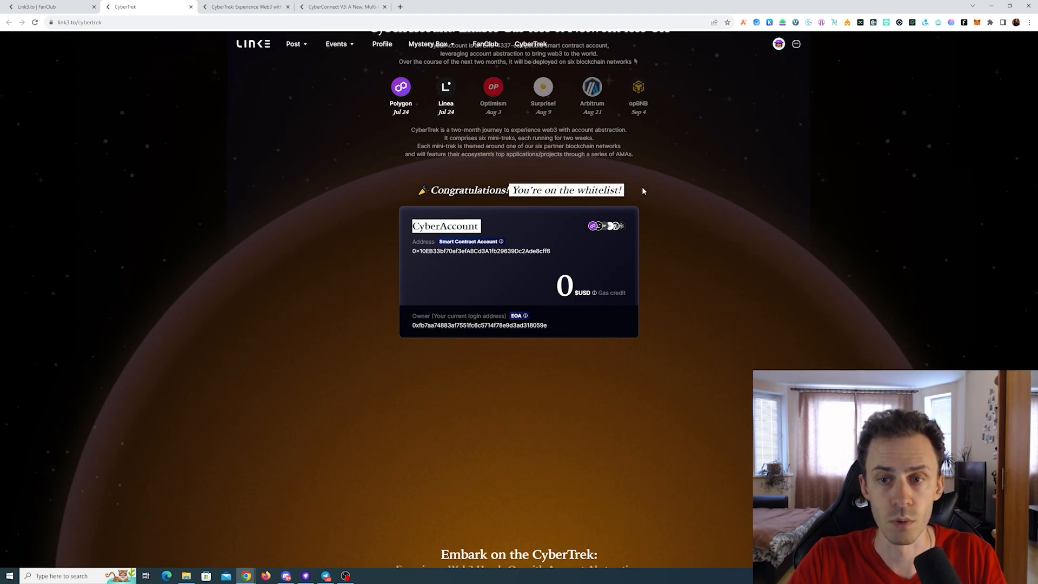
{"action": "left_click", "coordinate": [244, 6]}
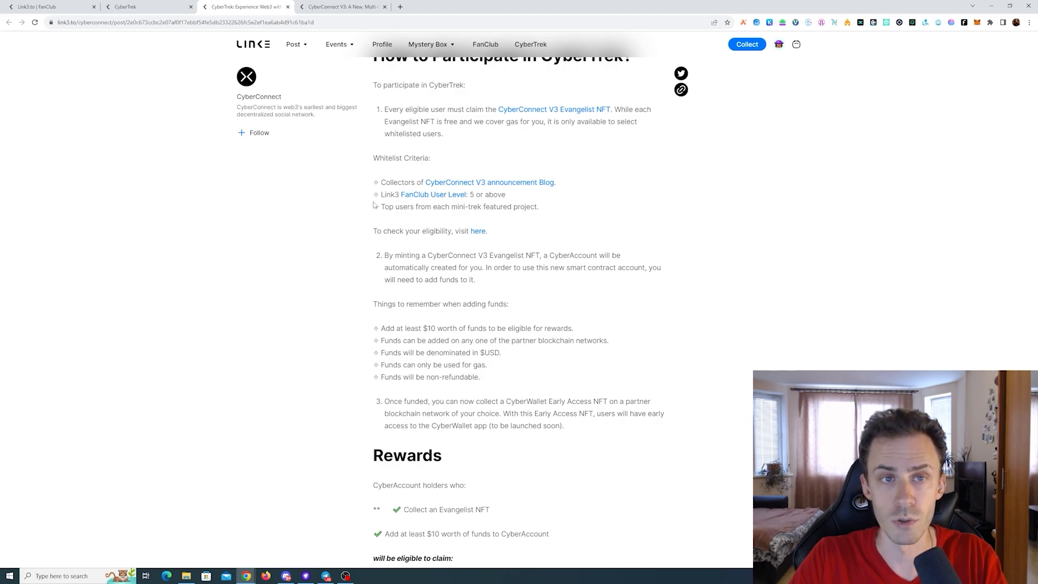
{"action": "left_click", "coordinate": [145, 6]}
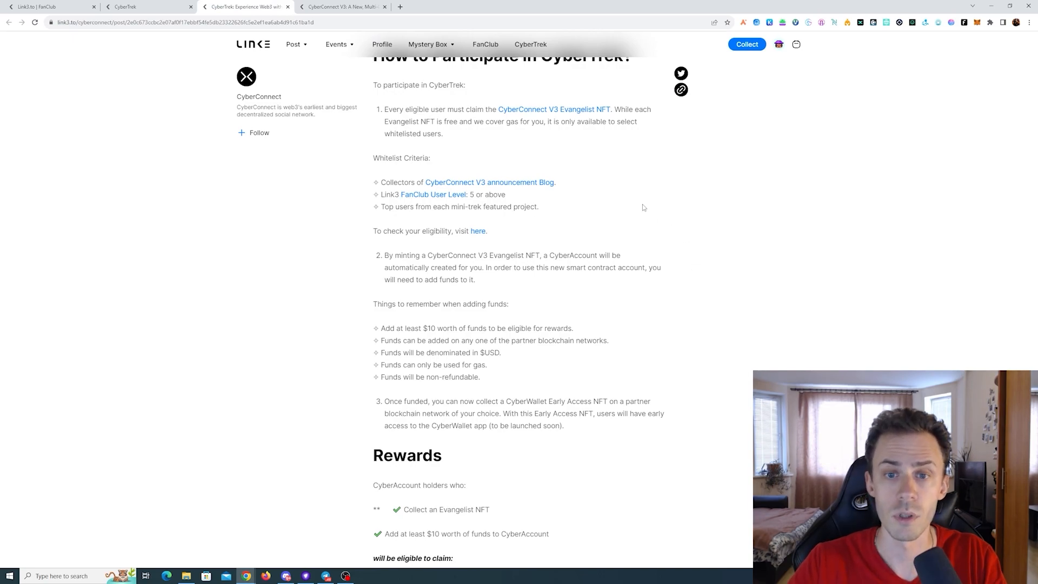
{"action": "mouse_move", "coordinate": [564, 263]}
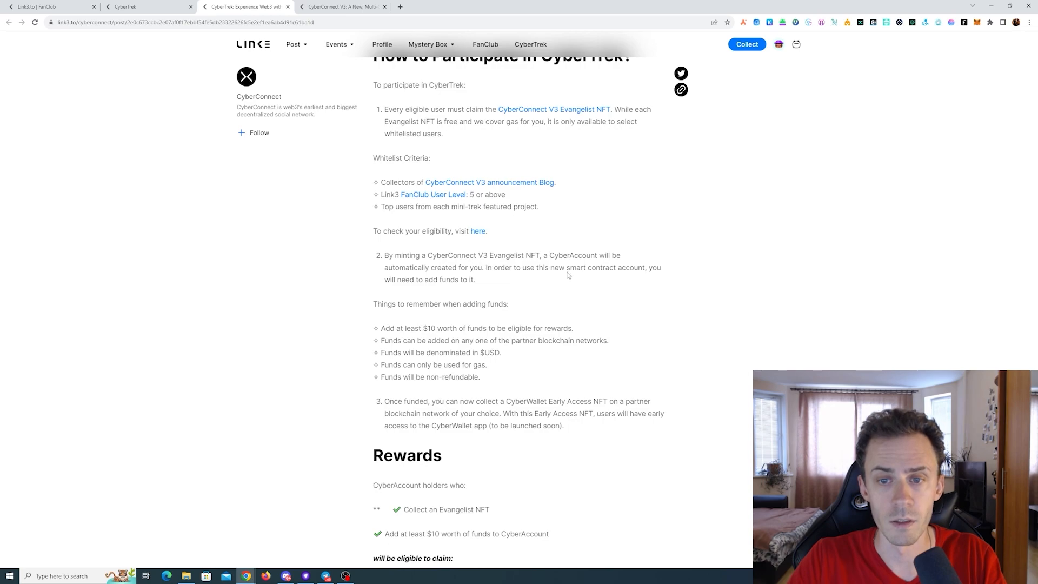
{"action": "scroll", "scroll_direction": "down", "scroll_amount": 3}
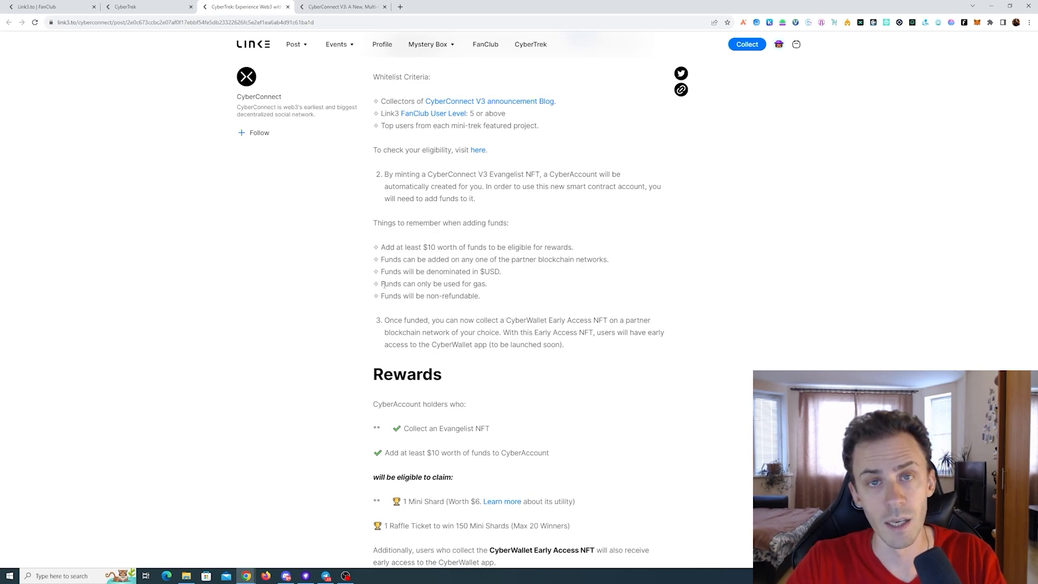
{"action": "mouse_move", "coordinate": [613, 268]}
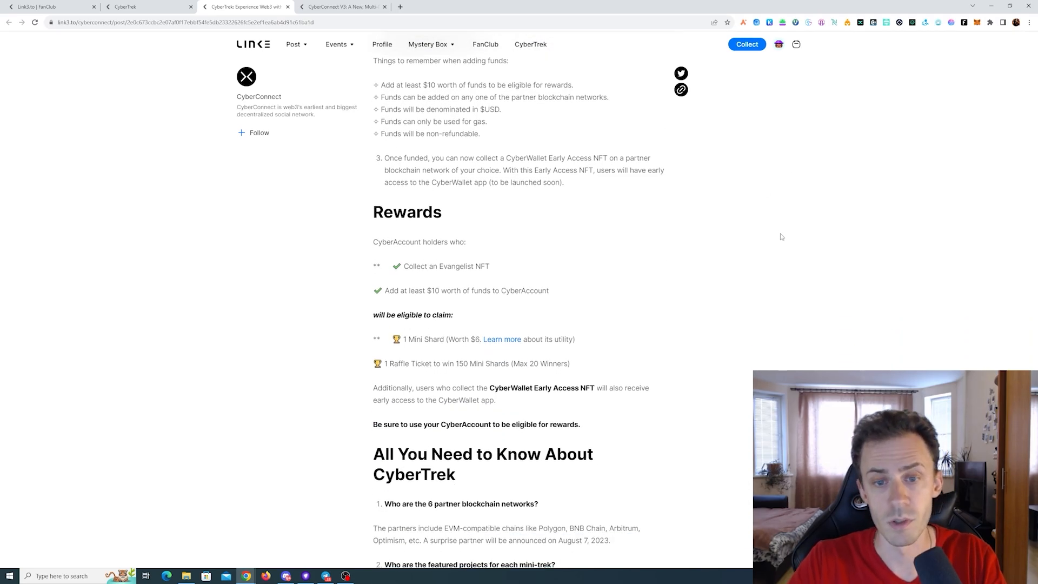
{"action": "mouse_move", "coordinate": [701, 207]}
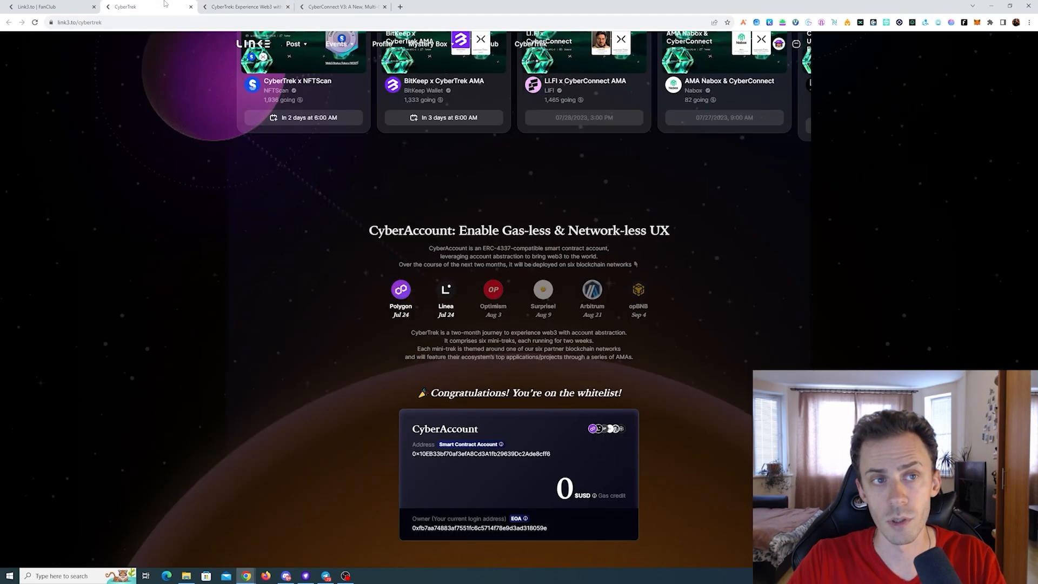
Step: Sign both bundled transactions for CyberAccount creation and the Evangelist NFT claim in MetaMask
{"action": "scroll", "scroll_direction": "down", "scroll_amount": 3}
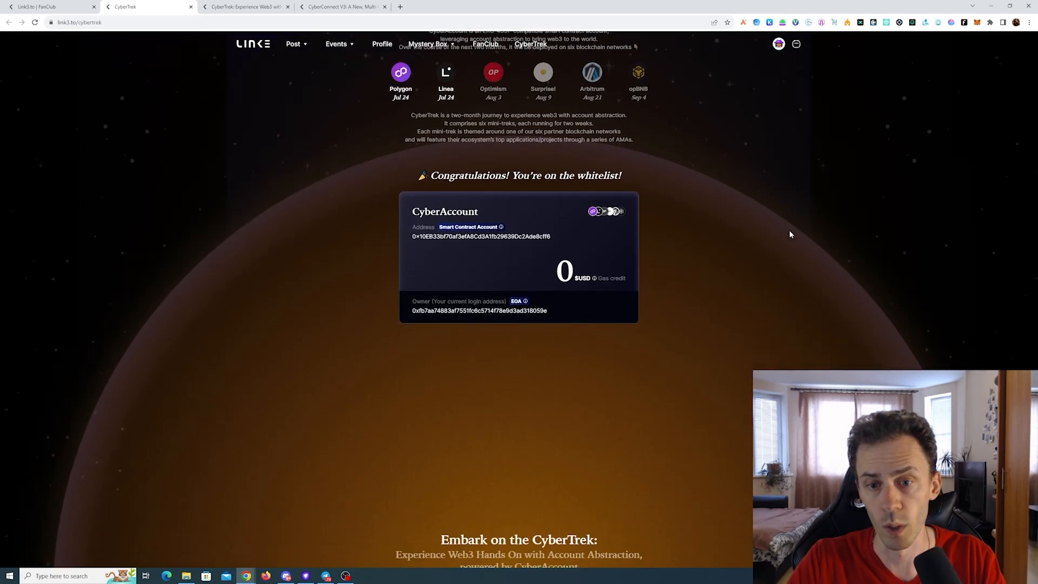
{"action": "scroll", "scroll_direction": "down", "scroll_amount": 3}
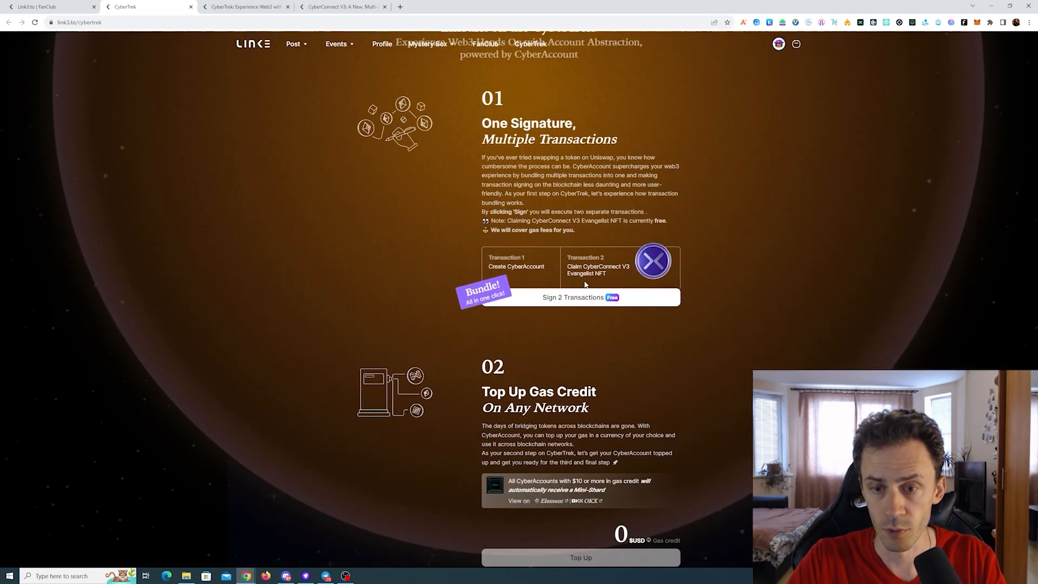
{"action": "left_click", "coordinate": [581, 297]}
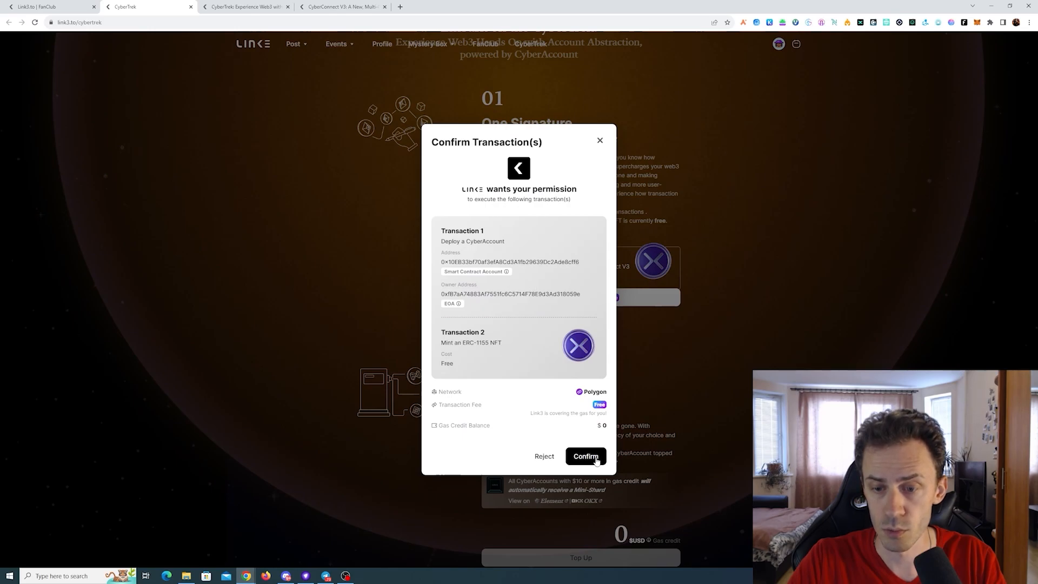
{"action": "left_click", "coordinate": [585, 456]}
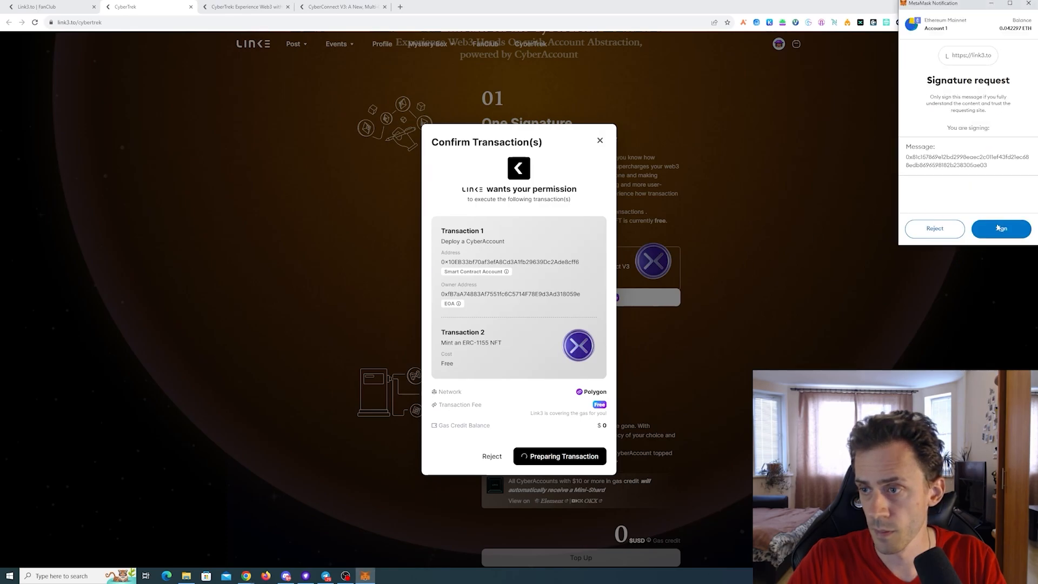
{"action": "left_click", "coordinate": [999, 227]}
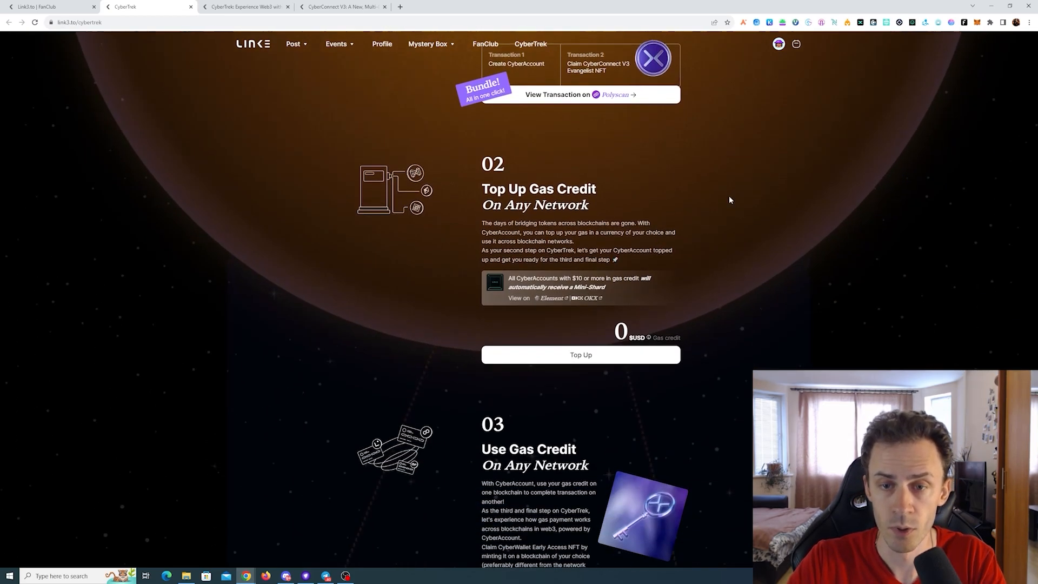
Step: Accept the gas credit terms and deposit 15 MATIC on Polygon, approving it in MetaMask
{"action": "left_click", "coordinate": [580, 354]}
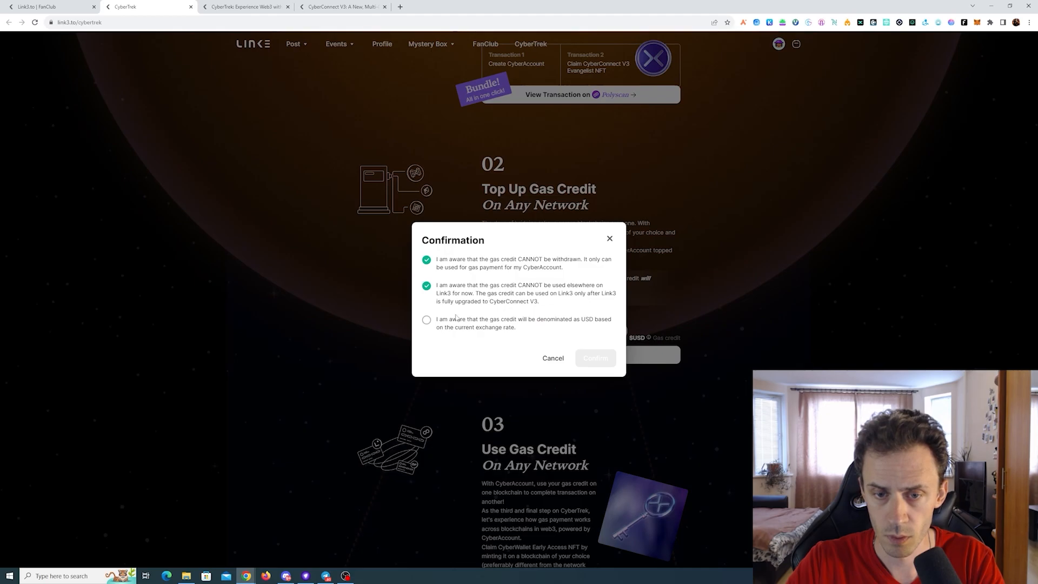
{"action": "left_click", "coordinate": [426, 319]}
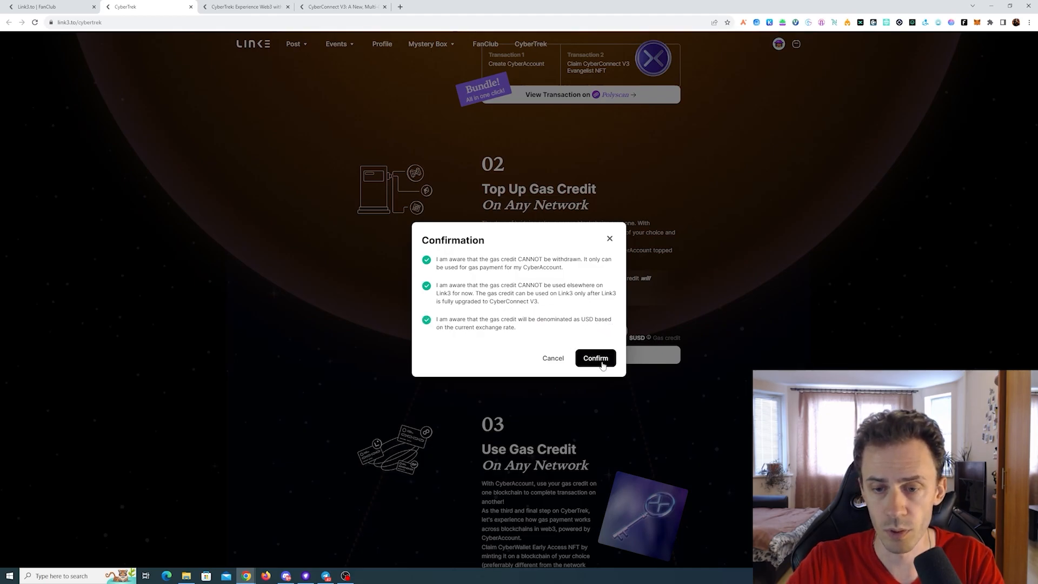
{"action": "left_click", "coordinate": [594, 358]}
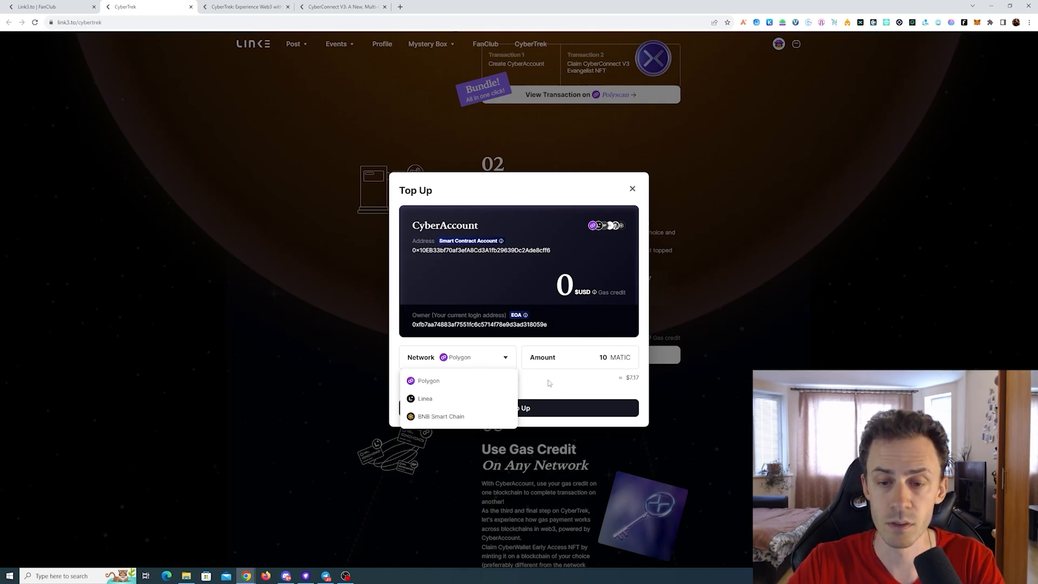
{"action": "left_click", "coordinate": [428, 381]}
{"action": "type", "text": "15"}
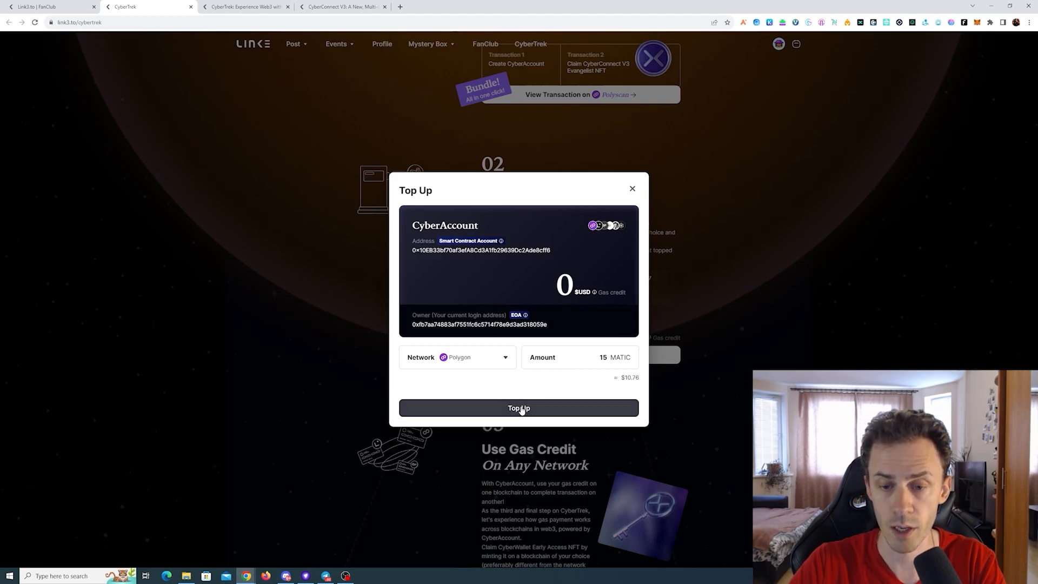
{"action": "left_click", "coordinate": [519, 407]}
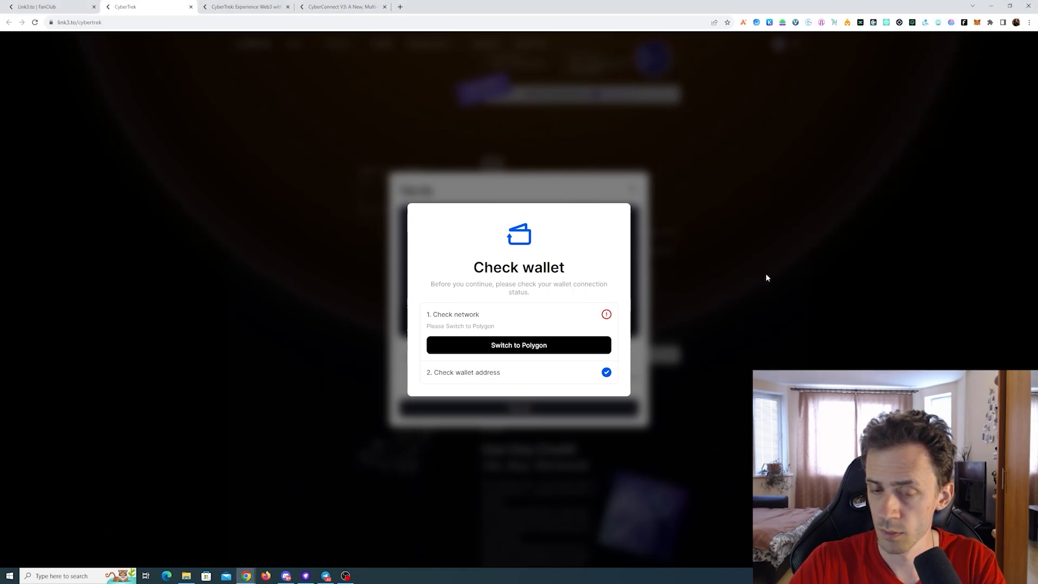
{"action": "left_click", "coordinate": [518, 345]}
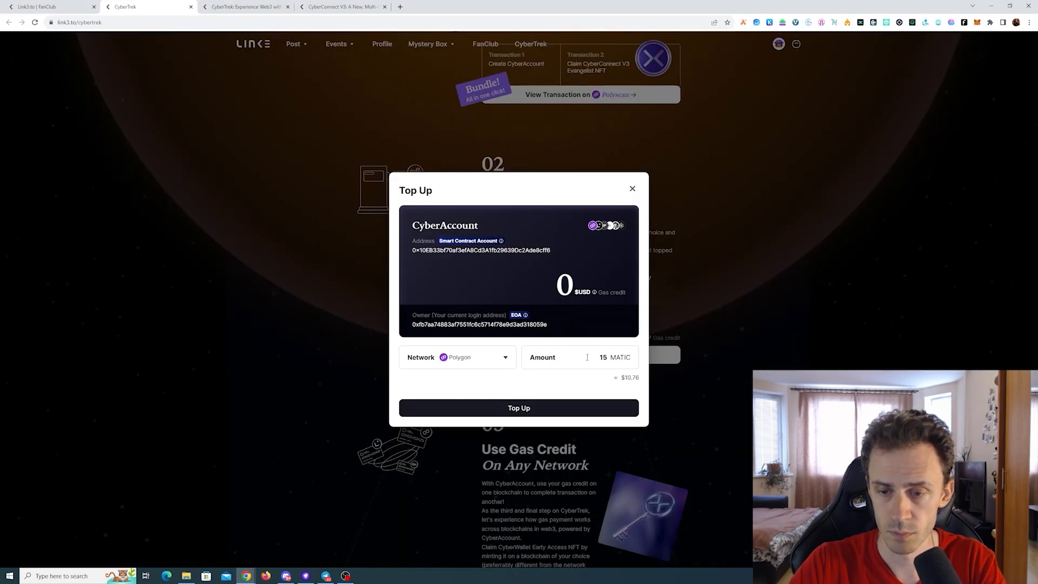
{"action": "left_click", "coordinate": [519, 408]}
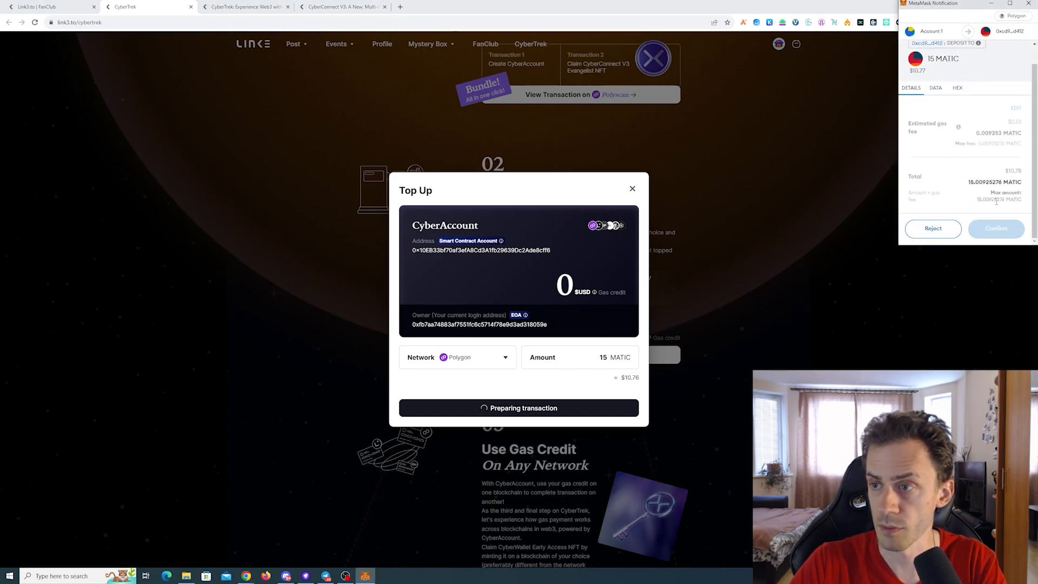
{"action": "left_click", "coordinate": [995, 227]}
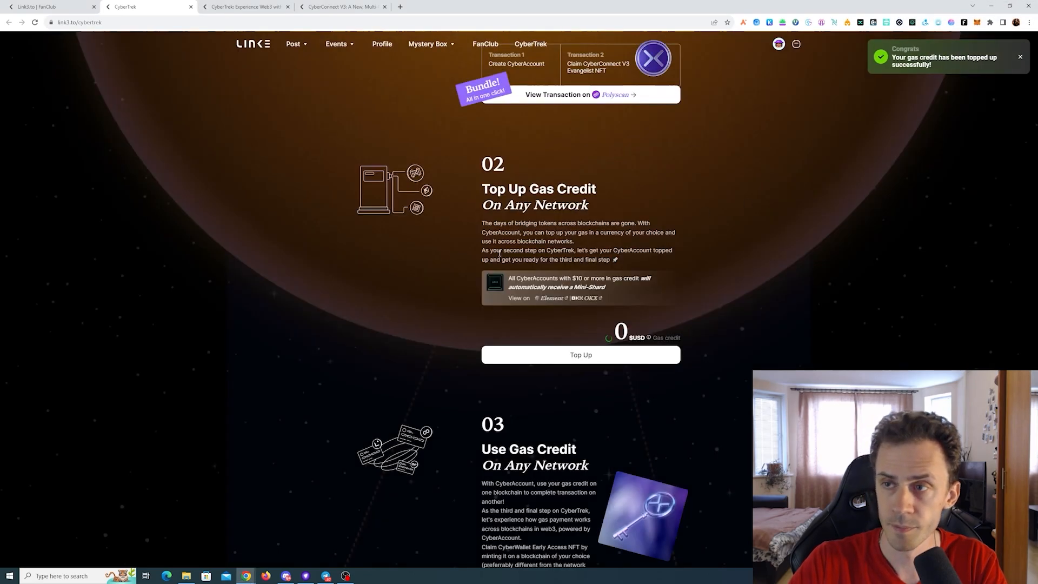
Step: Claim the CyberWallet Early Access NFT on Polygon, confirming and signing the free mint
{"action": "scroll", "scroll_direction": "down", "scroll_amount": 3}
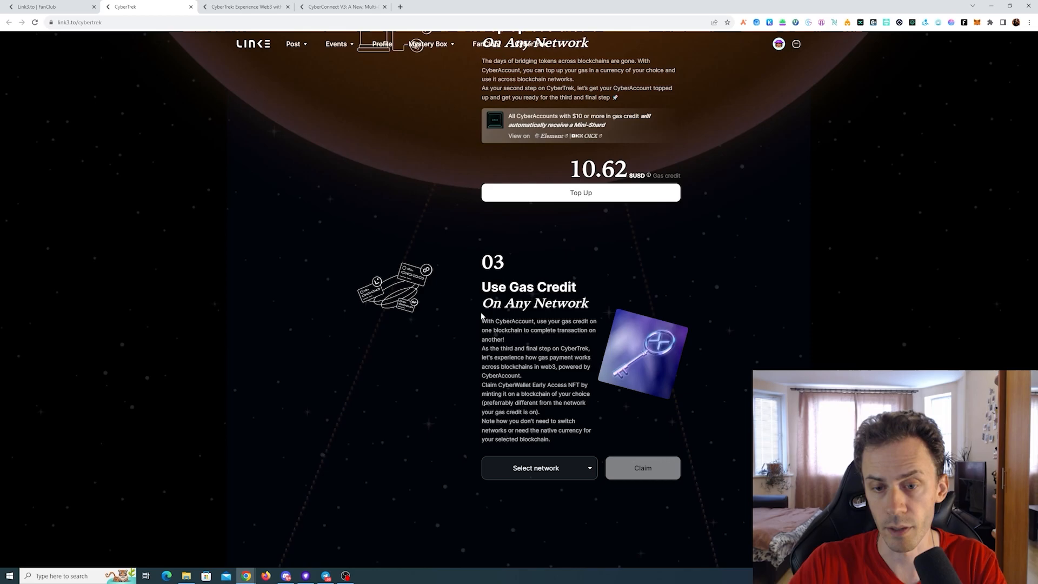
{"action": "scroll", "scroll_direction": "down", "scroll_amount": 3}
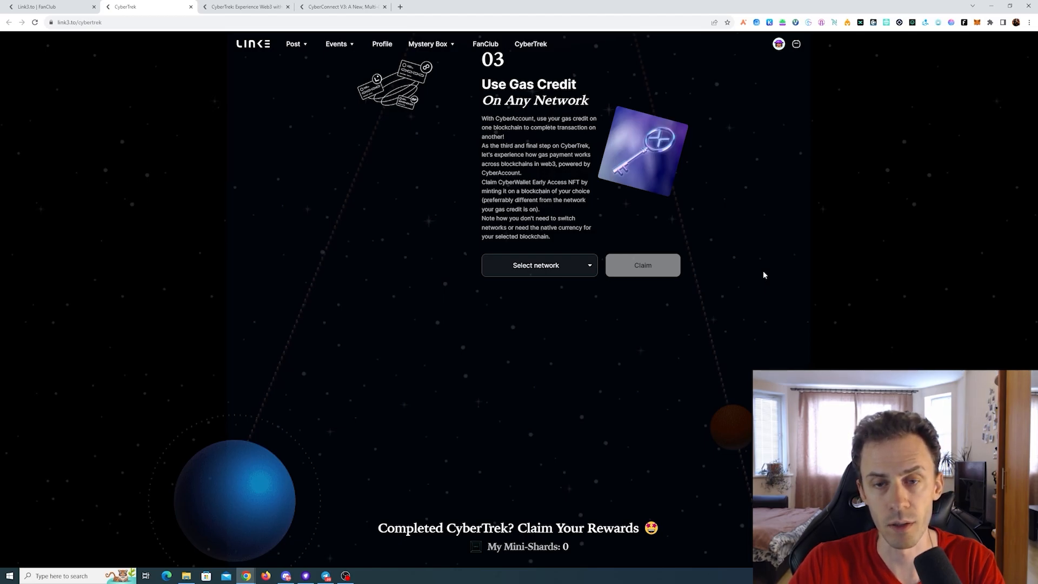
{"action": "mouse_move", "coordinate": [607, 194]}
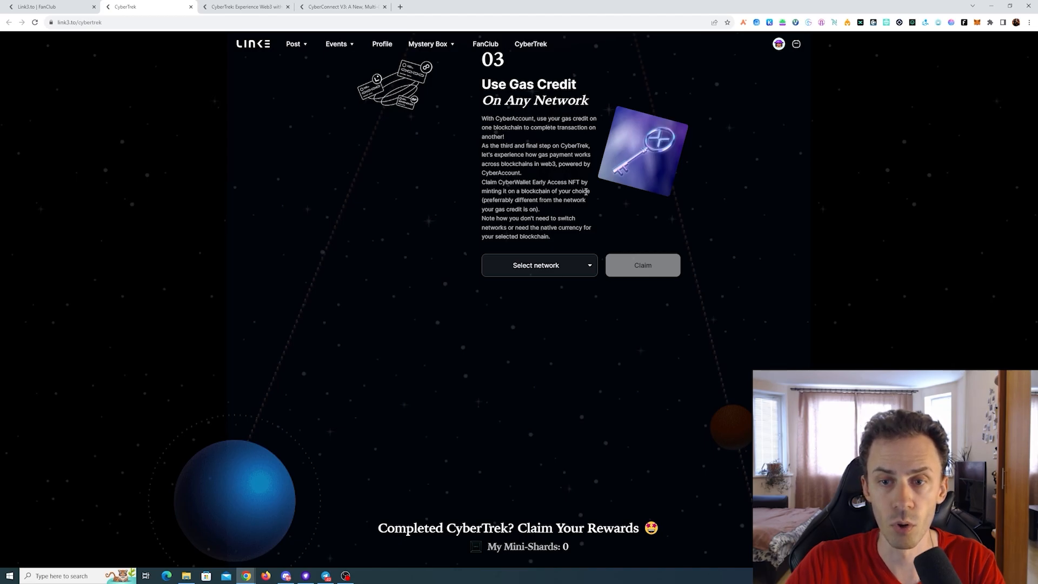
{"action": "scroll", "scroll_direction": "down", "scroll_amount": 3}
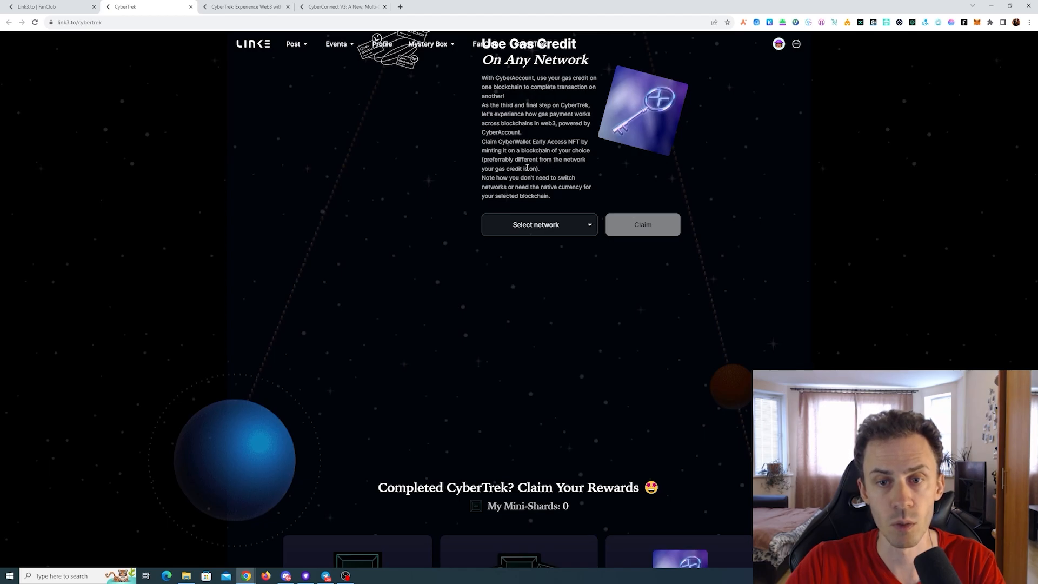
{"action": "mouse_move", "coordinate": [607, 171]}
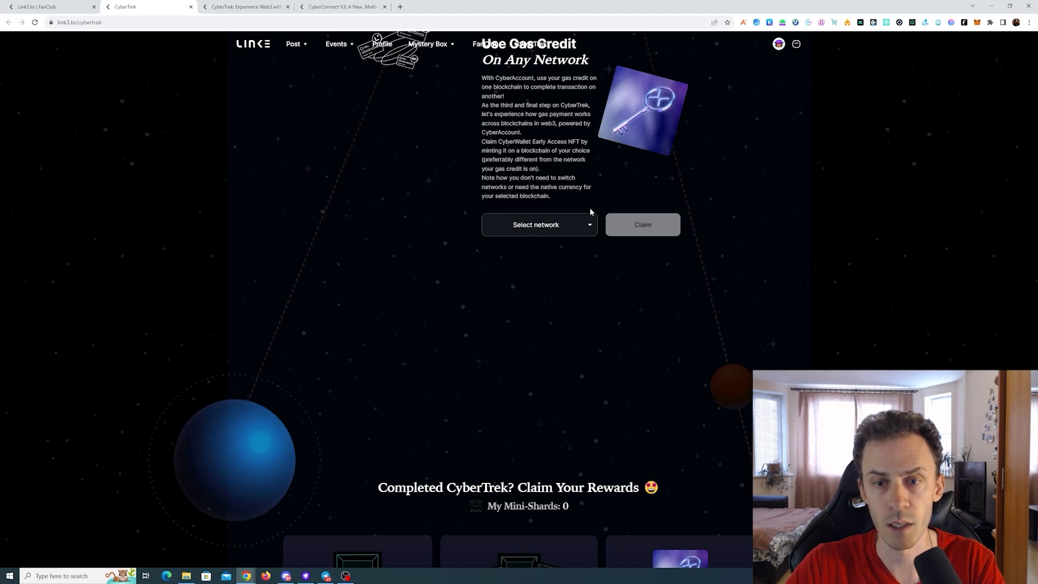
{"action": "left_click", "coordinate": [537, 225]}
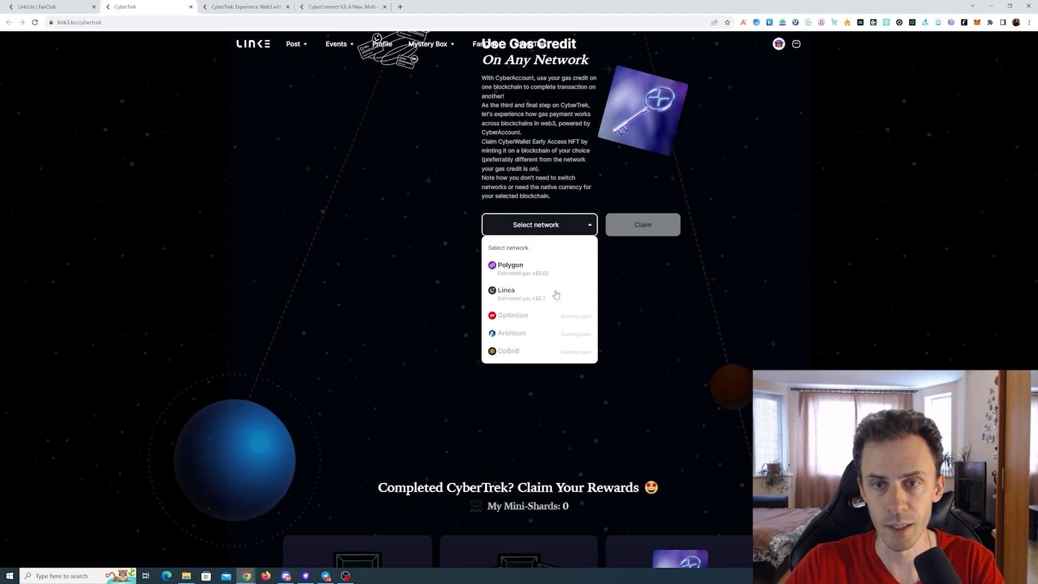
{"action": "left_click", "coordinate": [510, 268]}
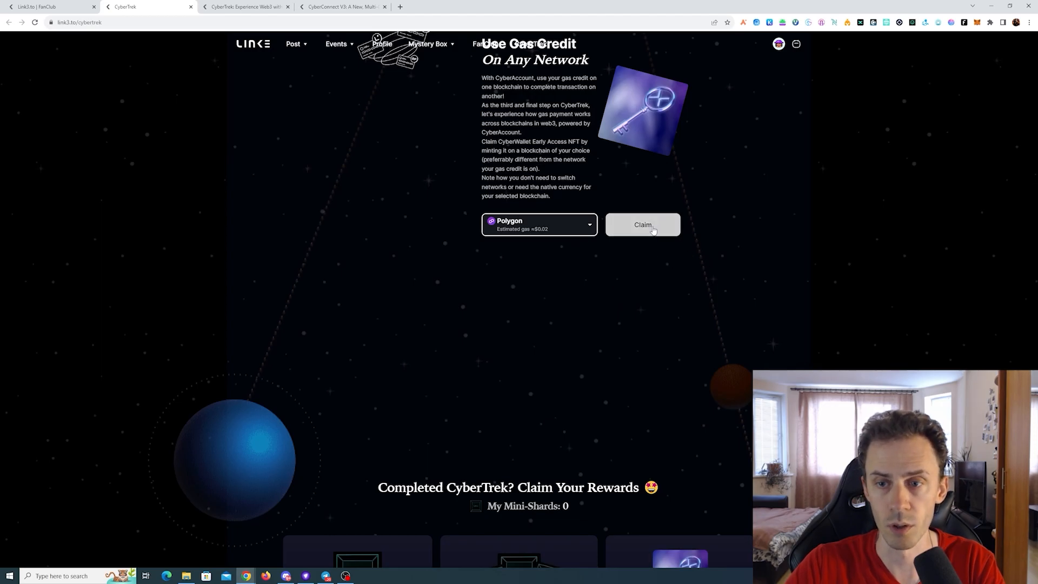
{"action": "left_click", "coordinate": [641, 224]}
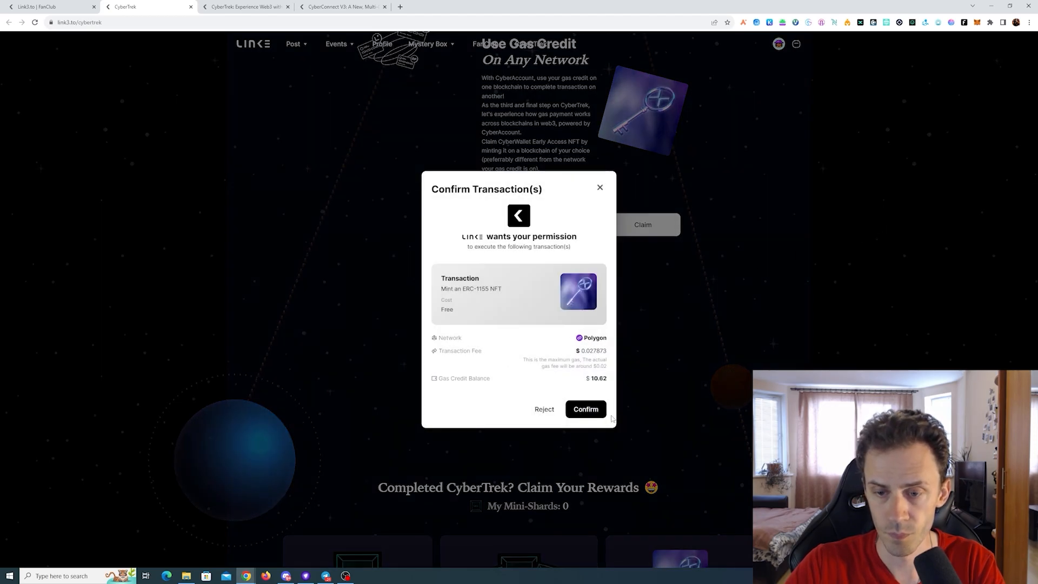
{"action": "left_click", "coordinate": [585, 409]}
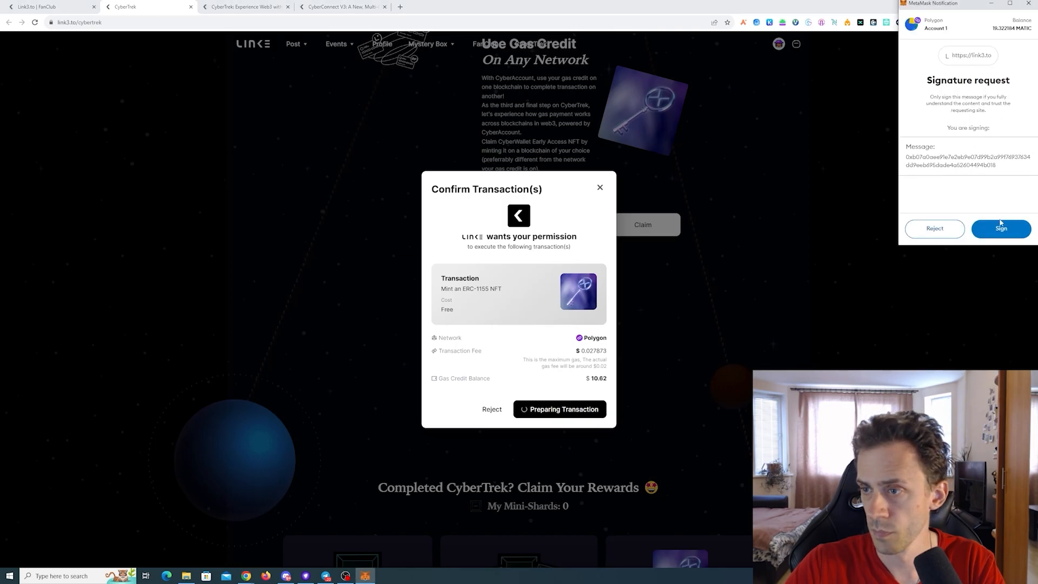
{"action": "left_click", "coordinate": [999, 228]}
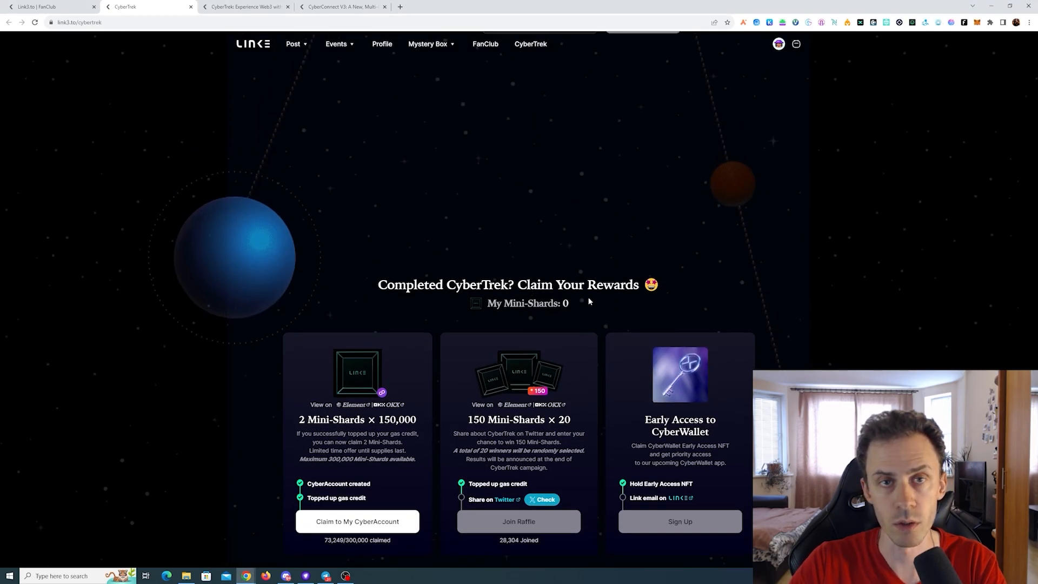
Step: Claim 2 Mini-Shards to the CyberAccount and confirm the free mint transaction
{"action": "scroll", "scroll_direction": "down", "scroll_amount": 3}
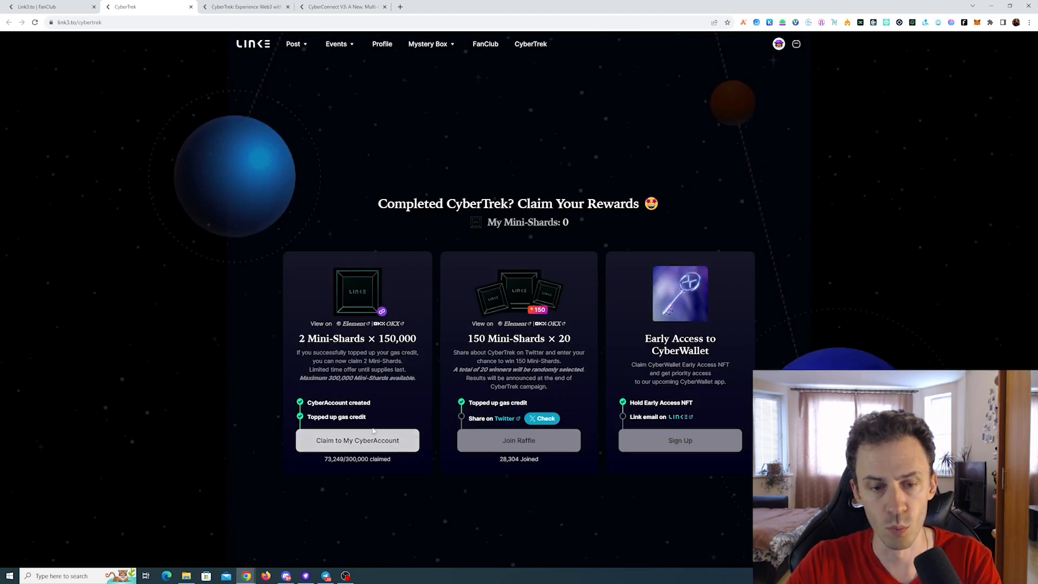
{"action": "left_click", "coordinate": [356, 440]}
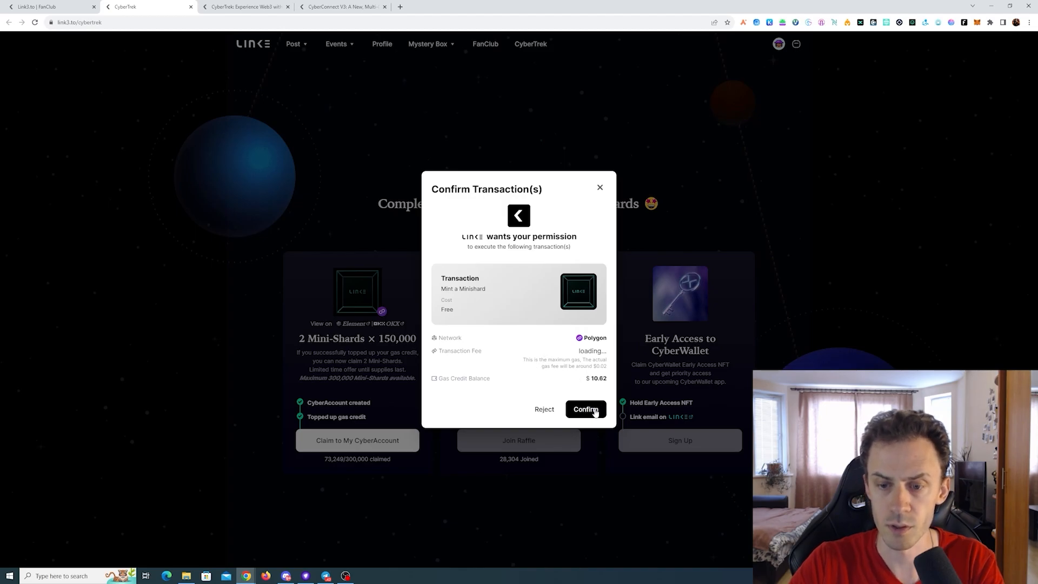
{"action": "left_click", "coordinate": [584, 409]}
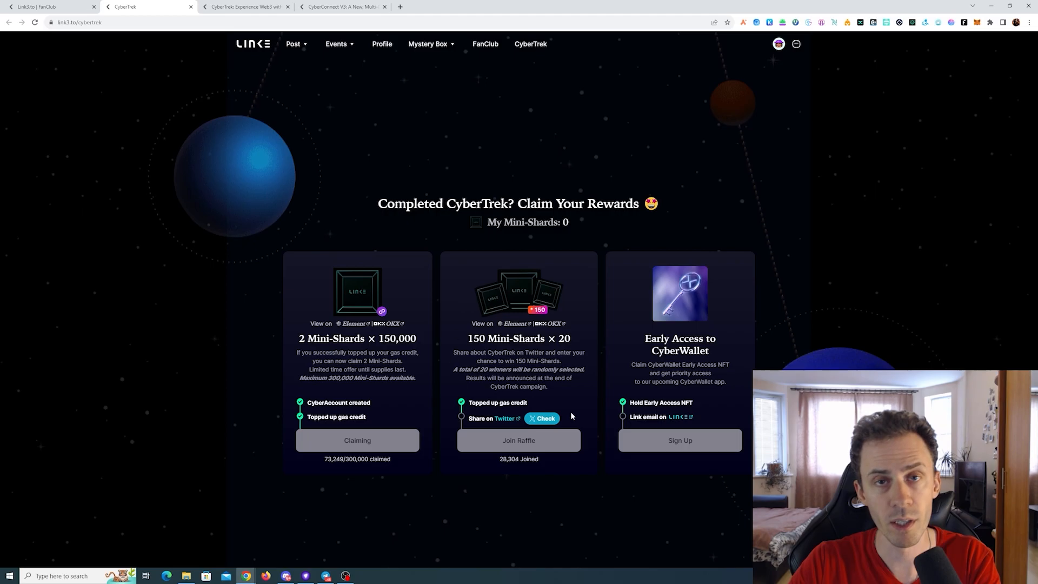
{"action": "left_click", "coordinate": [504, 418]}
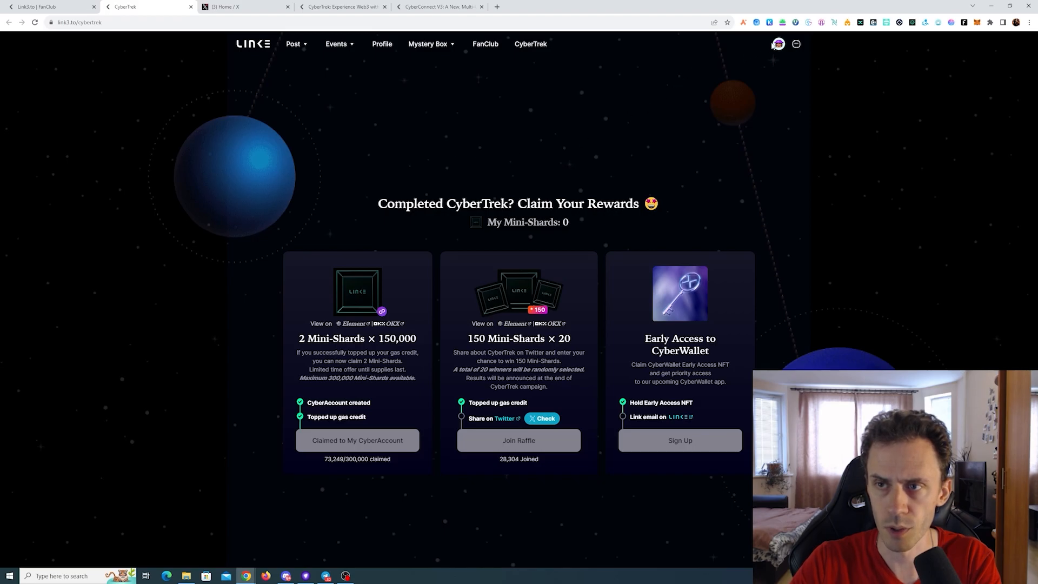
Step: Verify the sent CyberTrek tweet by its link and join the 150 Mini-Shards raffle
{"action": "left_click", "coordinate": [778, 44]}
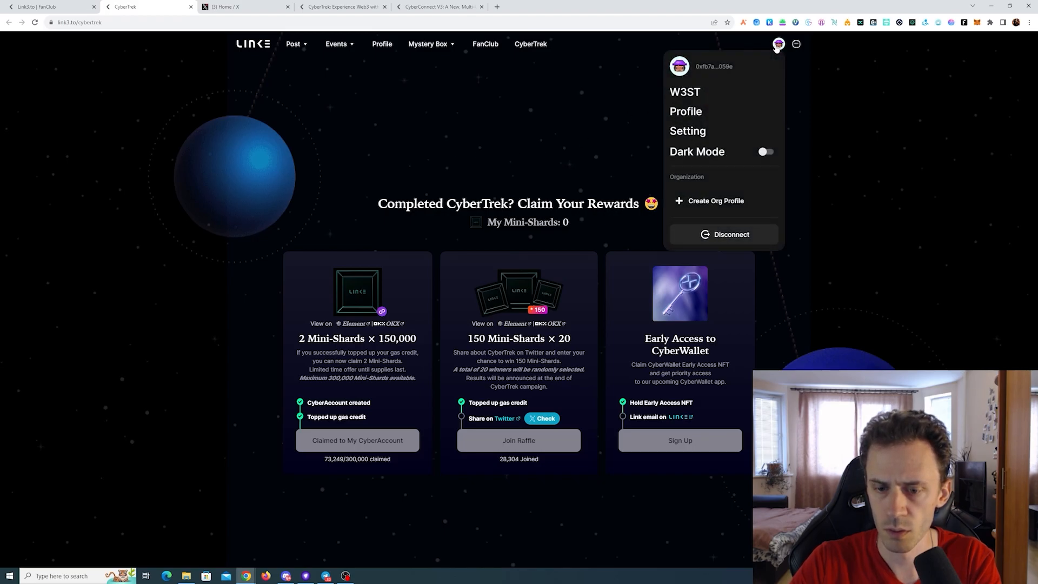
{"action": "left_click", "coordinate": [542, 418]}
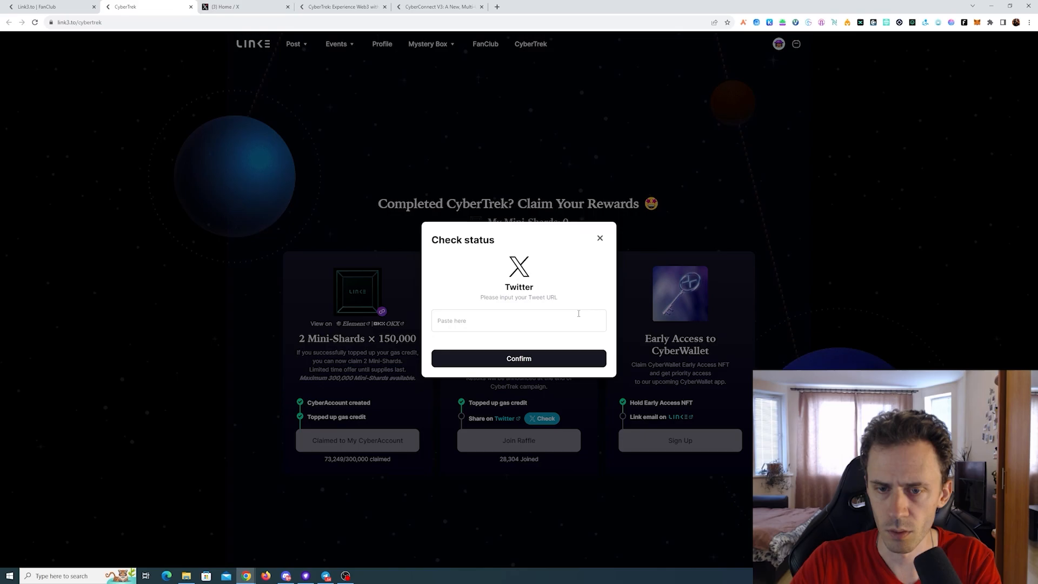
{"action": "mouse_move", "coordinate": [605, 265]}
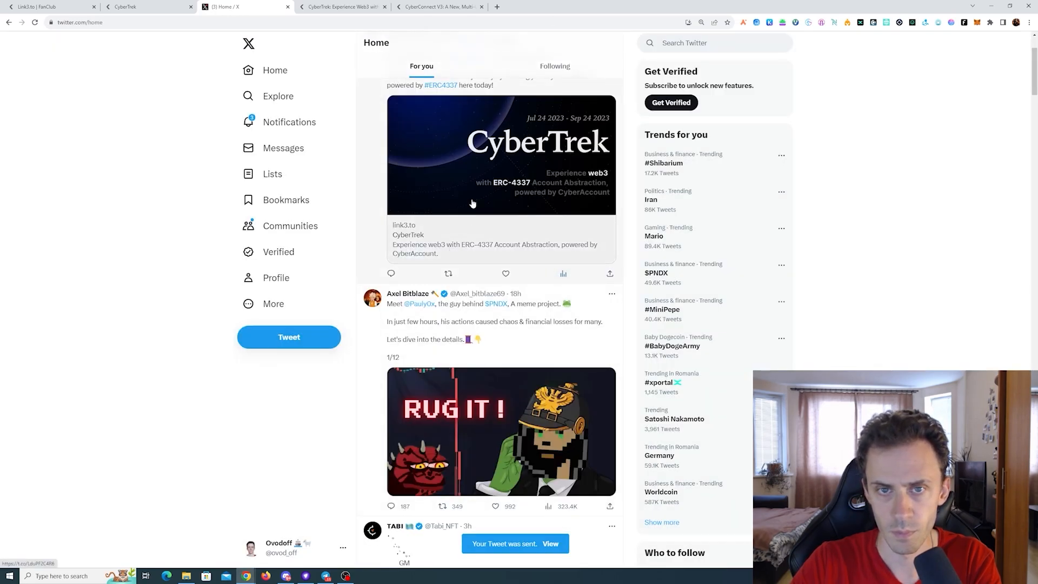
{"action": "left_click", "coordinate": [550, 543]}
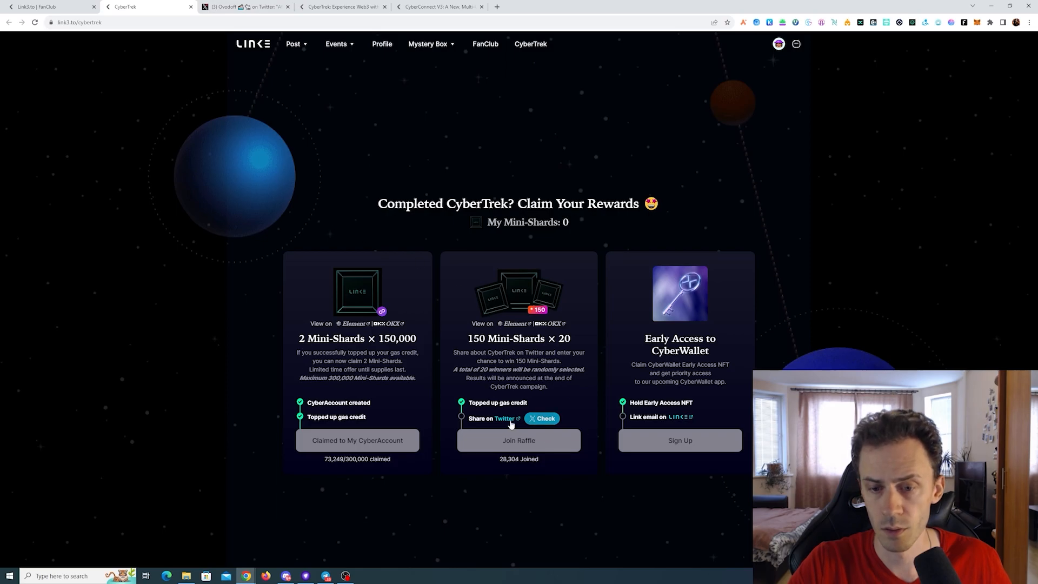
{"action": "left_click", "coordinate": [541, 419]}
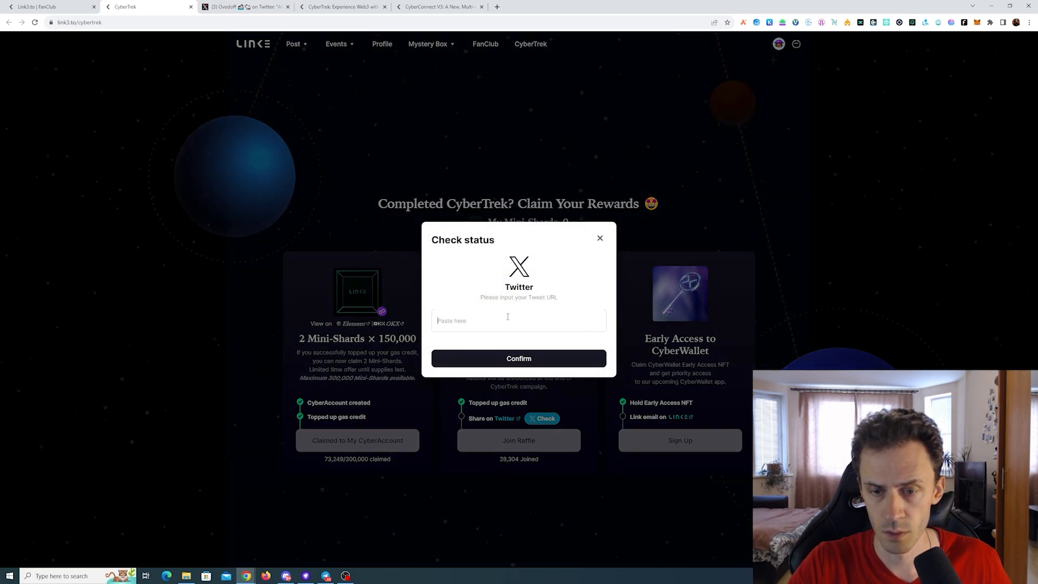
{"action": "left_click", "coordinate": [518, 357]}
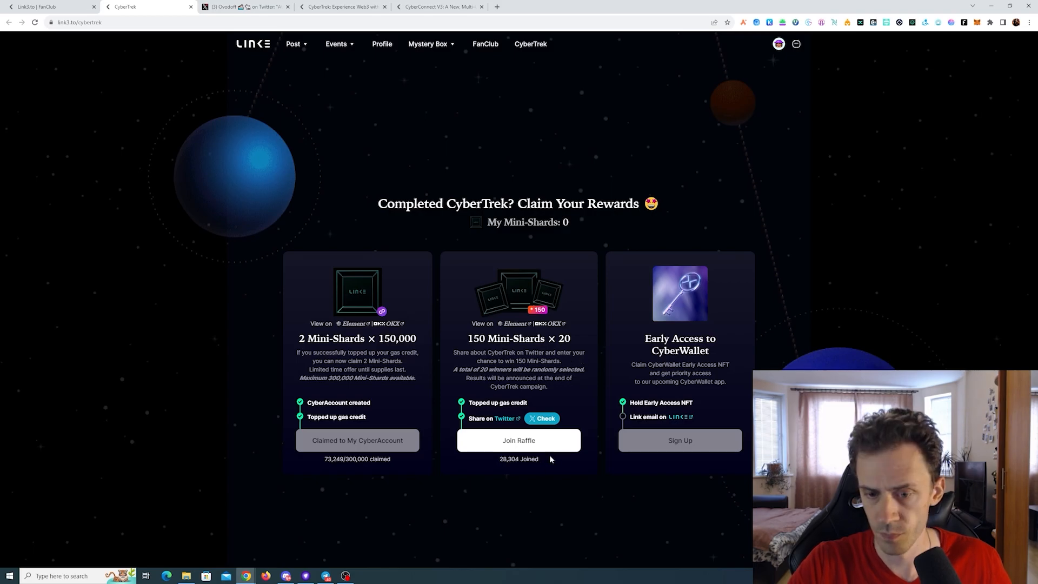
{"action": "left_click", "coordinate": [518, 440]}
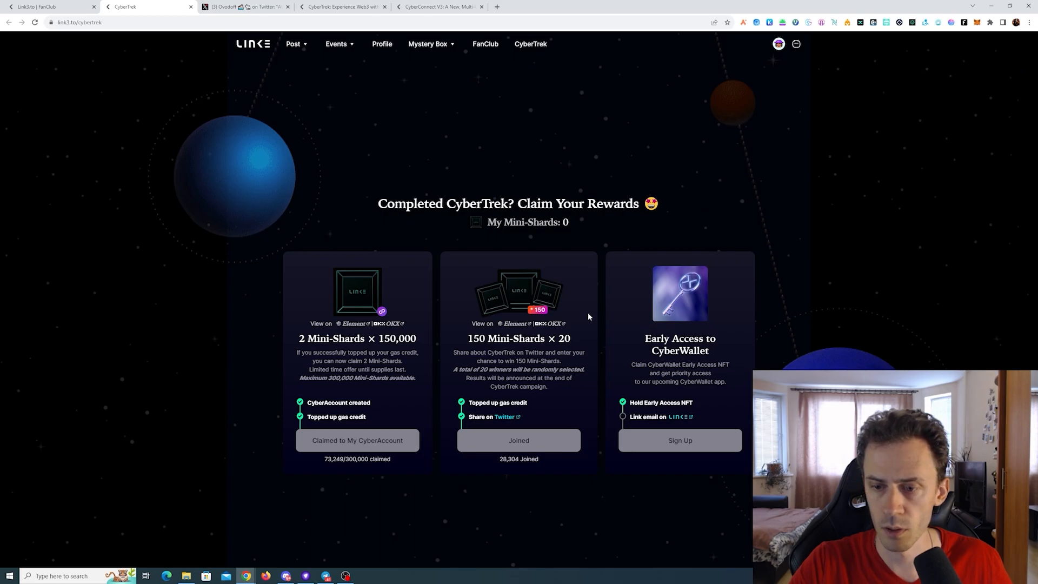
Step: Scroll to the Early Access to CyberWallet card and follow its 'Link email on' Link3 link
{"action": "scroll", "scroll_direction": "down", "scroll_amount": 3}
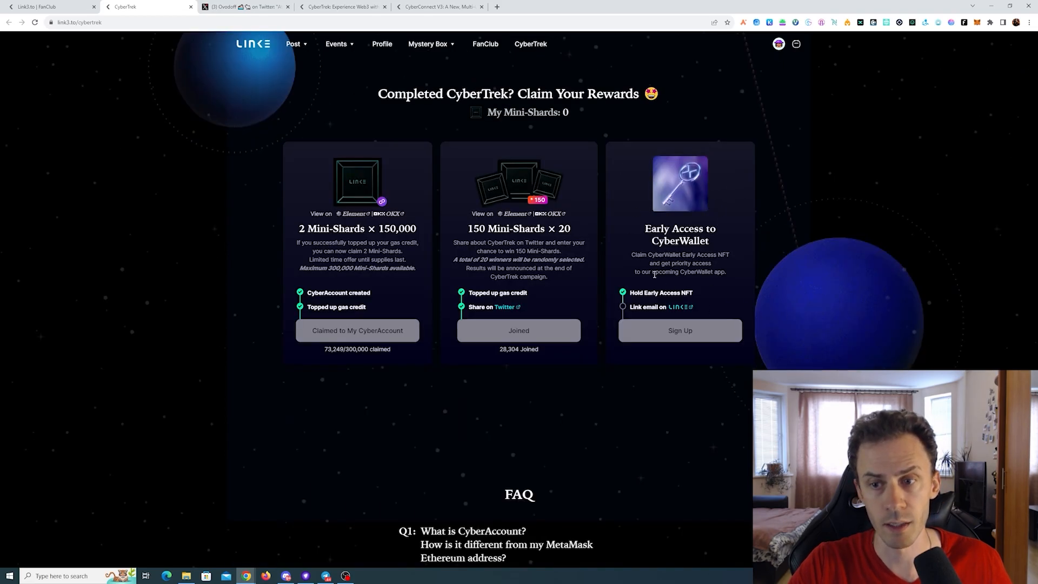
{"action": "scroll", "scroll_direction": "down", "scroll_amount": 3}
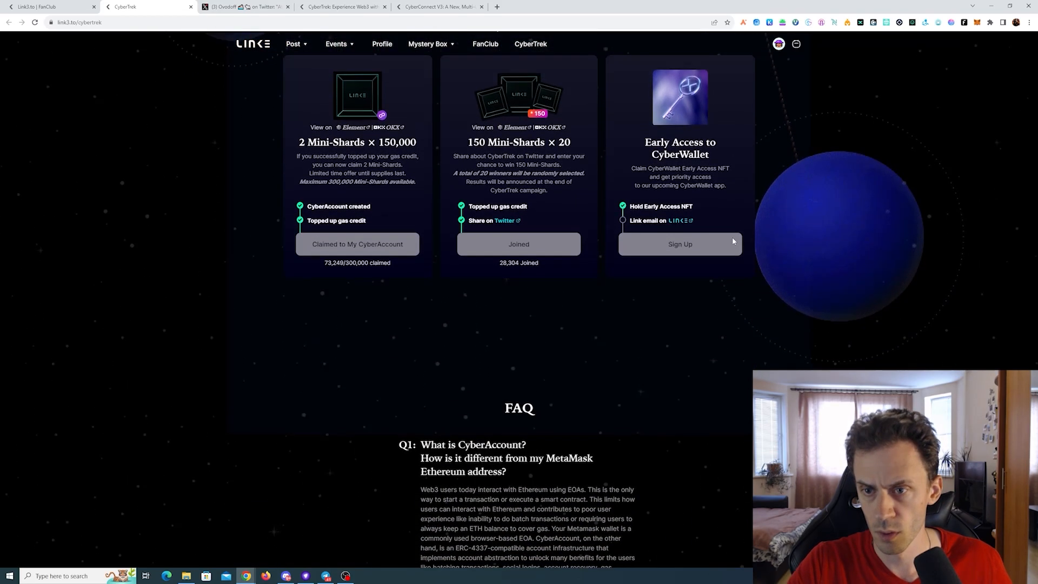
{"action": "scroll", "scroll_direction": "down", "scroll_amount": 3}
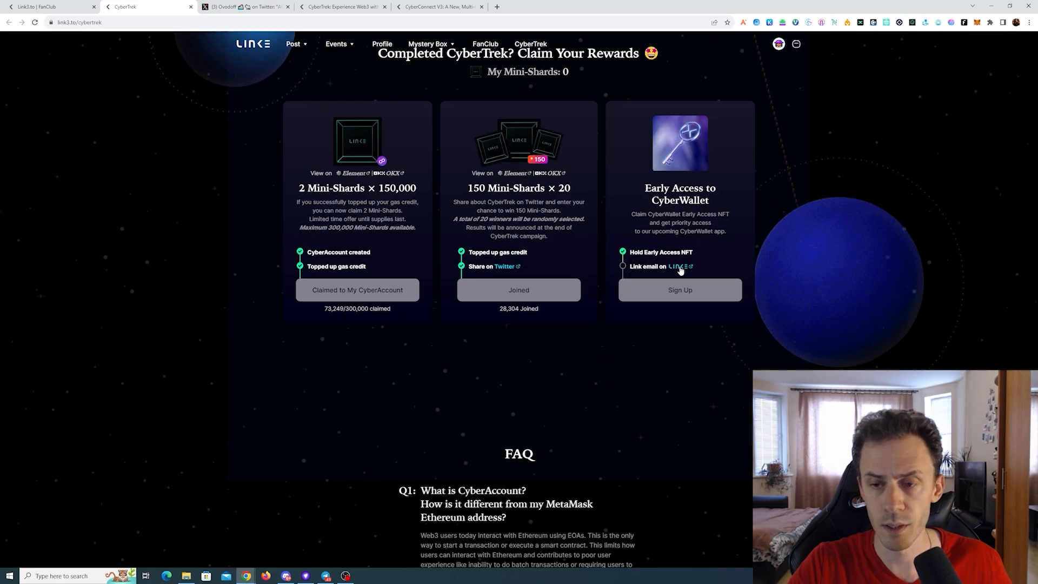
{"action": "left_click", "coordinate": [678, 265]}
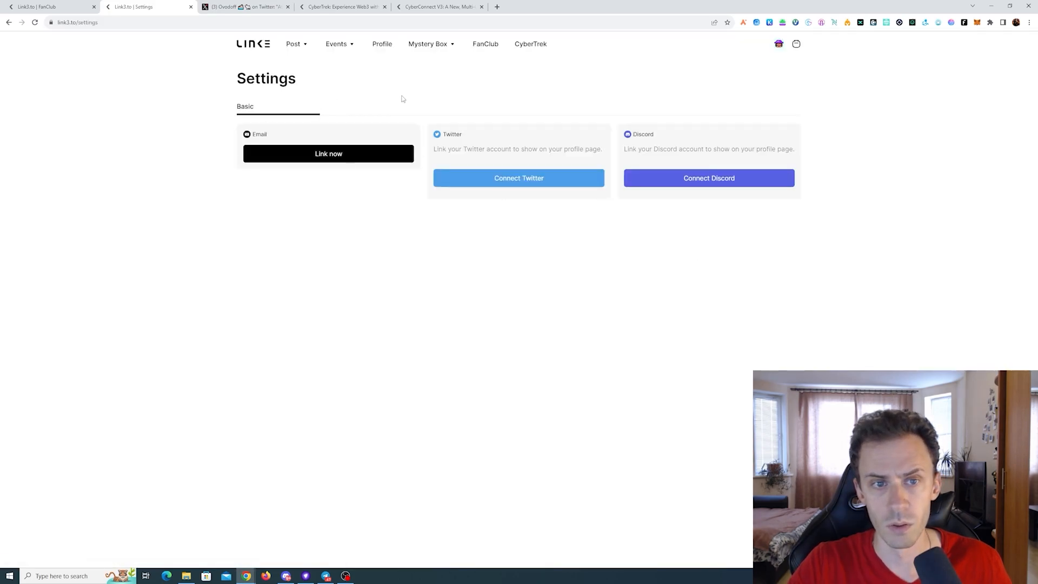
{"action": "mouse_move", "coordinate": [730, 303]}
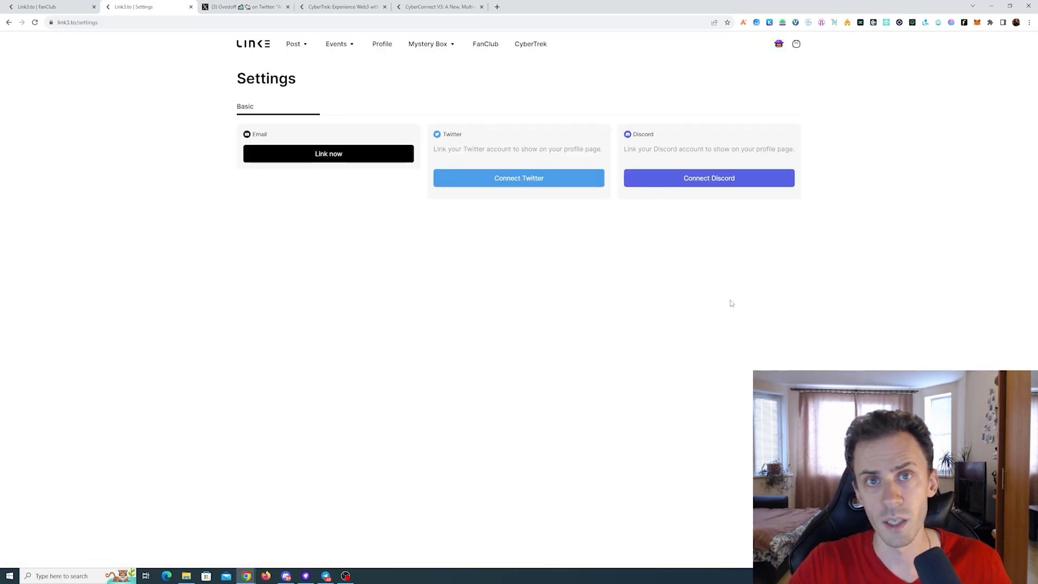
{"action": "mouse_move", "coordinate": [407, 232]}
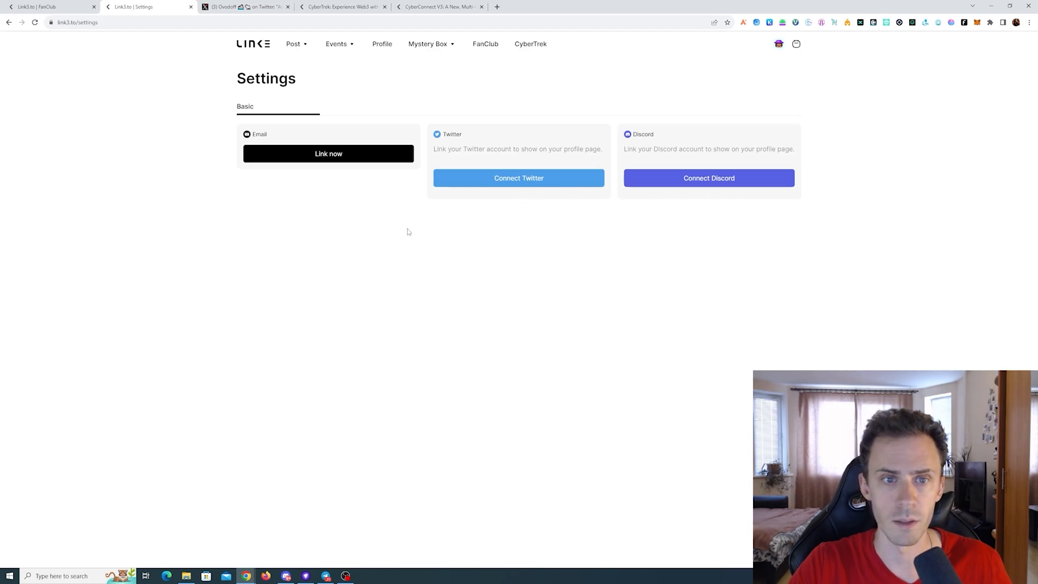
{"action": "left_click", "coordinate": [328, 154]}
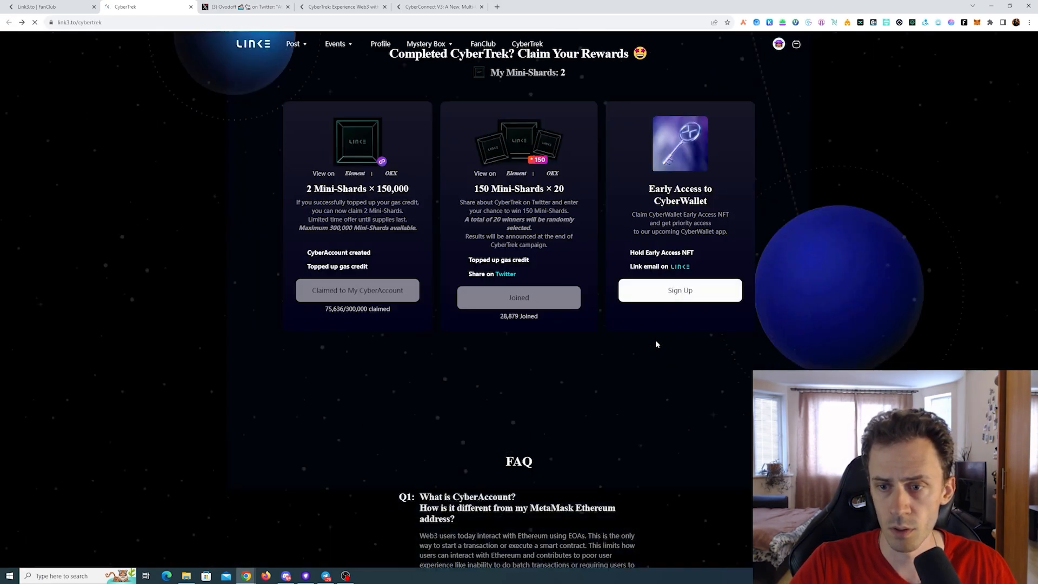
Step: Sign up on the Early Access to CyberWallet card, then switch back to the CyberTrek article
{"action": "left_click", "coordinate": [679, 290]}
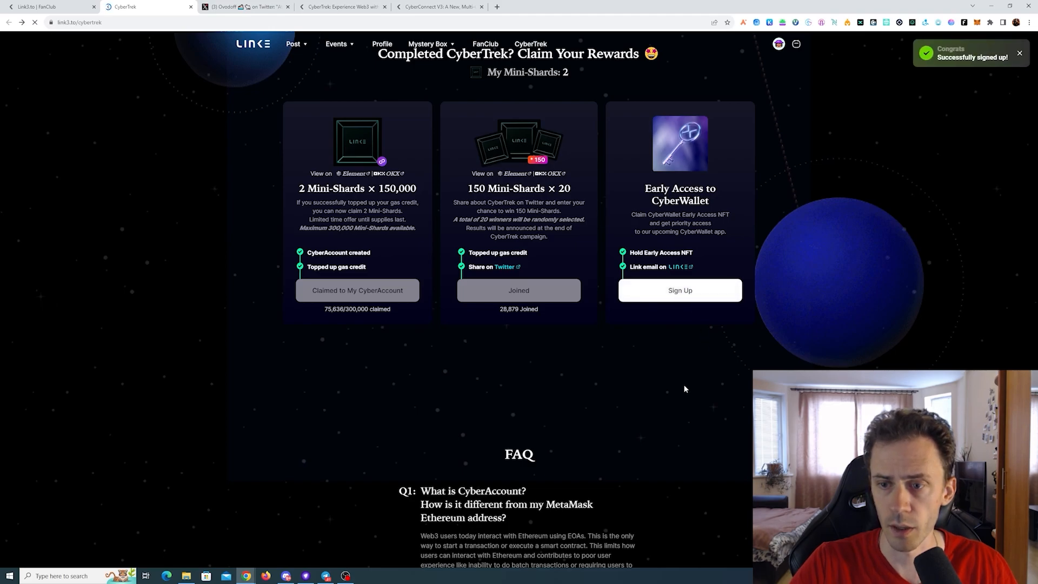
{"action": "left_click", "coordinate": [679, 290]}
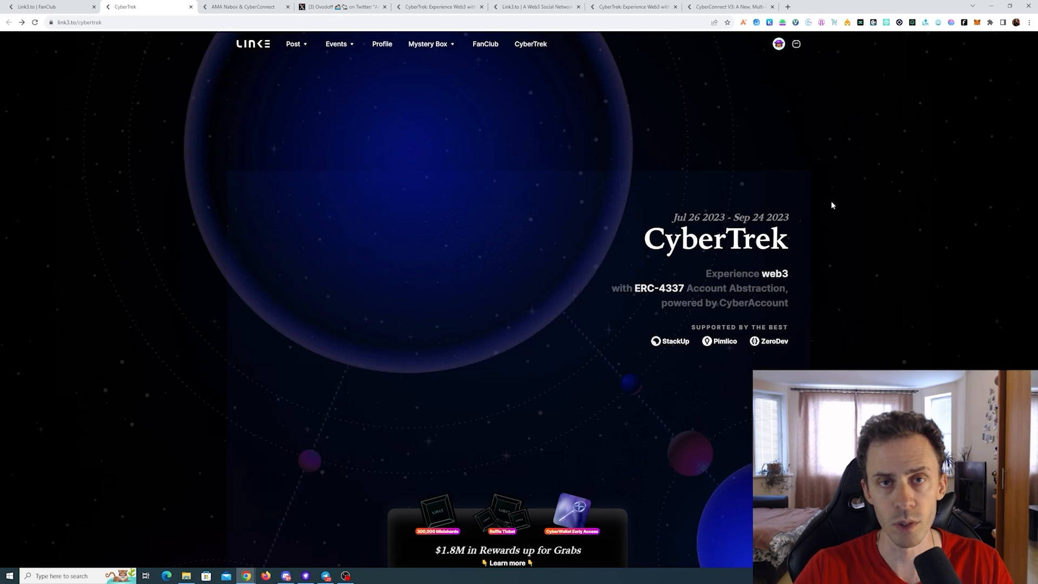
{"action": "mouse_move", "coordinate": [699, 84]}
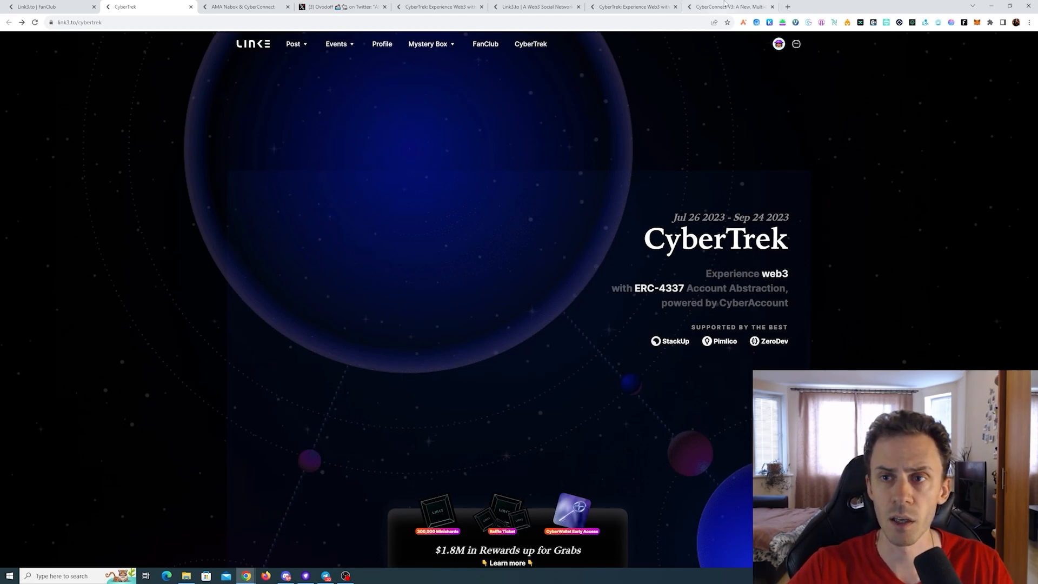
{"action": "left_click", "coordinate": [628, 6]}
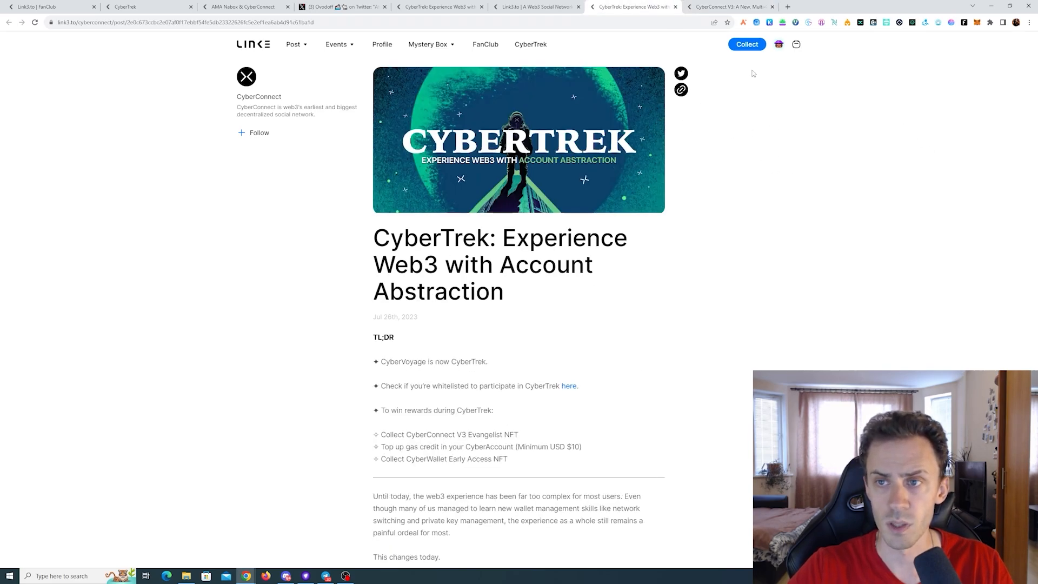
Step: Collect the CyberTrek post for free on BNB Chain, confirming the transaction in MetaMask
{"action": "left_click", "coordinate": [746, 44]}
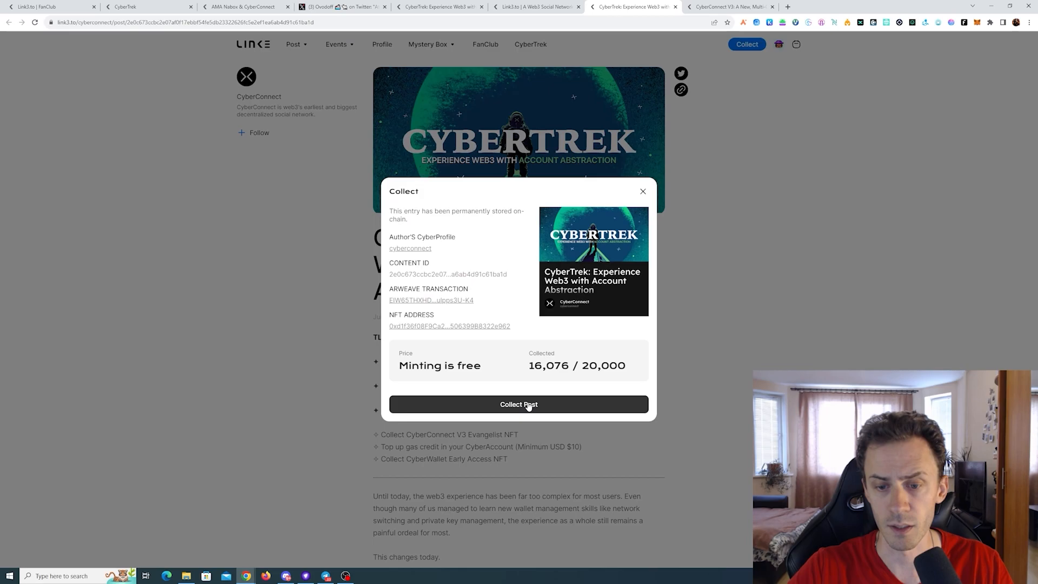
{"action": "left_click", "coordinate": [518, 404]}
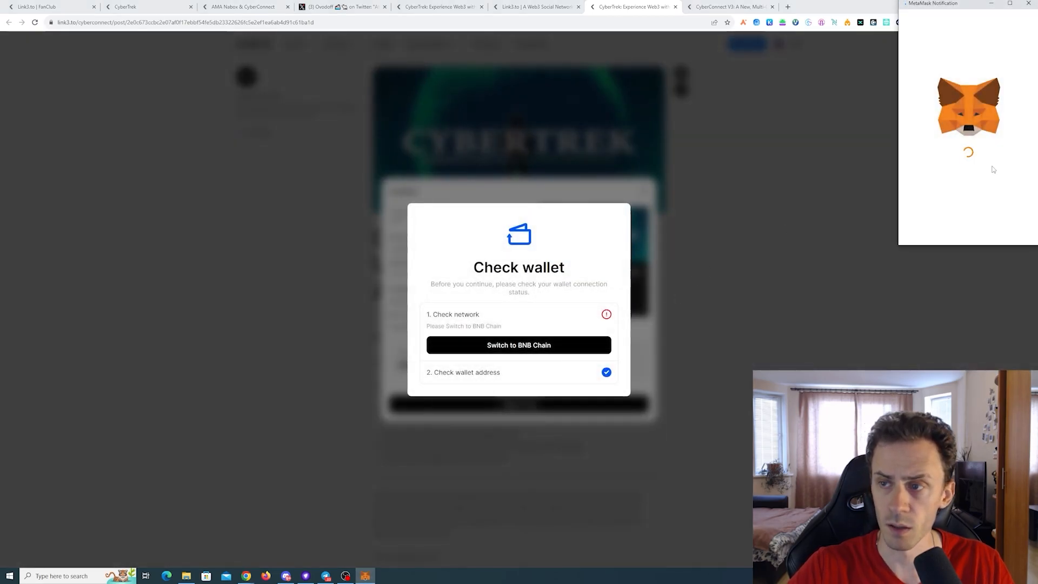
{"action": "left_click", "coordinate": [518, 344]}
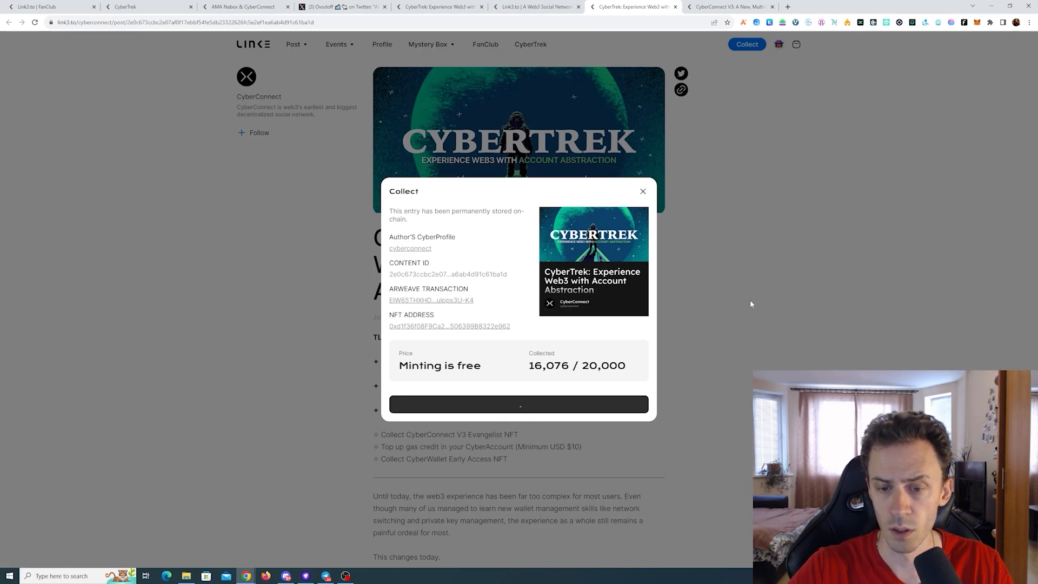
{"action": "left_click", "coordinate": [518, 404]}
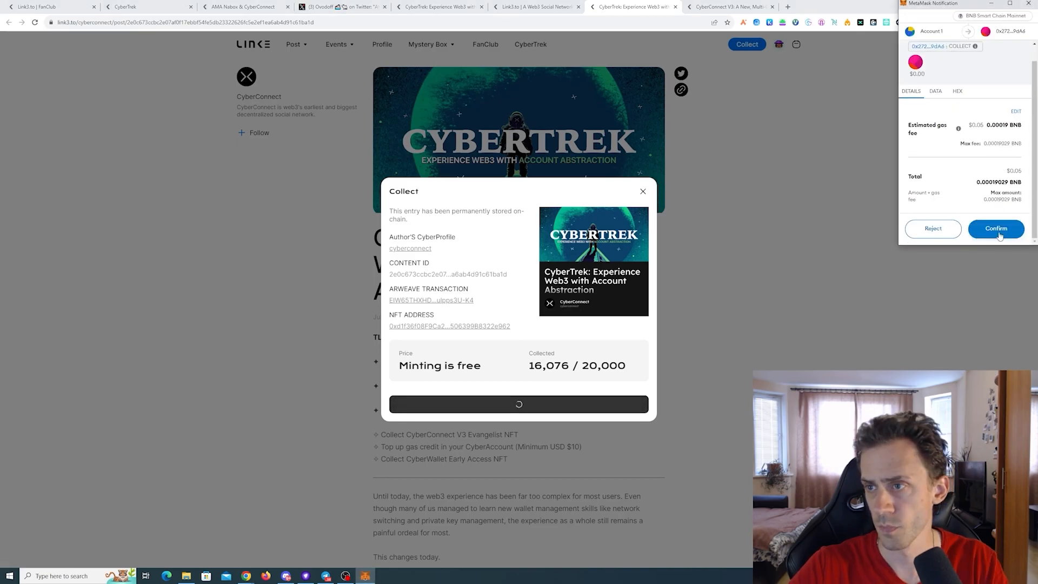
{"action": "left_click", "coordinate": [995, 228]}
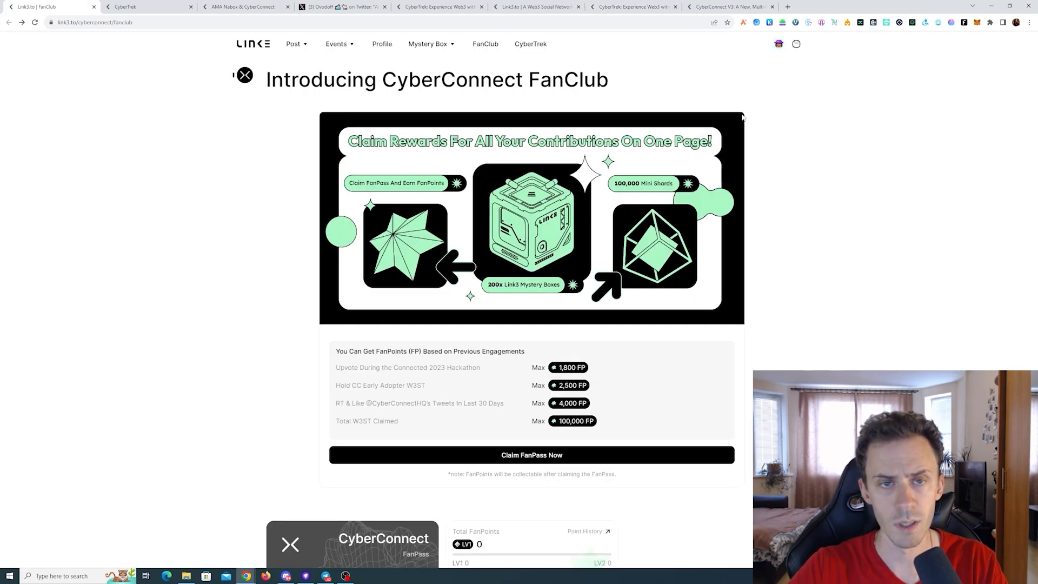
Step: Scroll down the FanClub page and open the Claim FanPass Now form
{"action": "scroll", "scroll_direction": "down", "scroll_amount": 3}
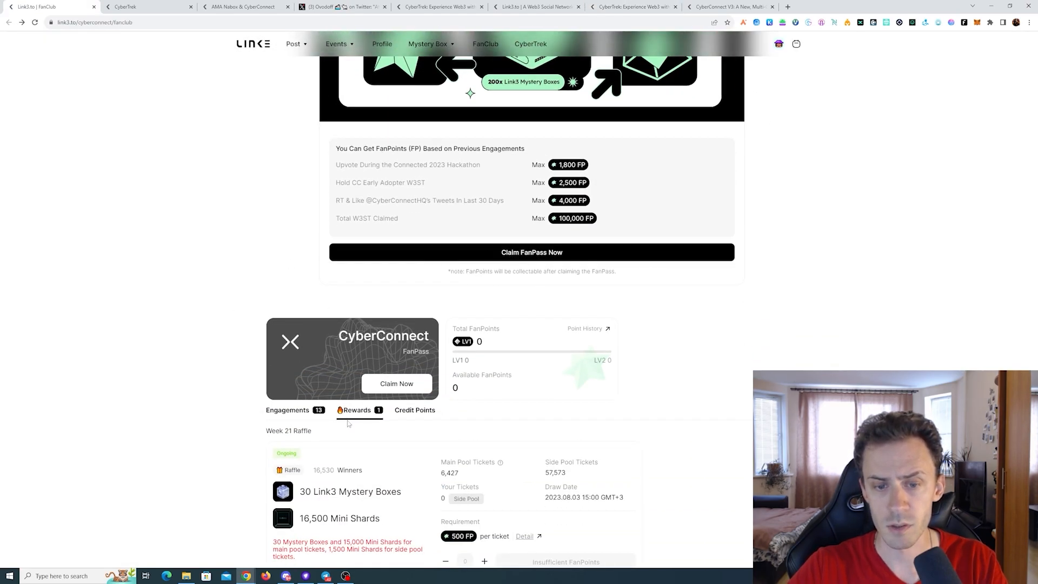
{"action": "scroll", "scroll_direction": "down", "scroll_amount": 3}
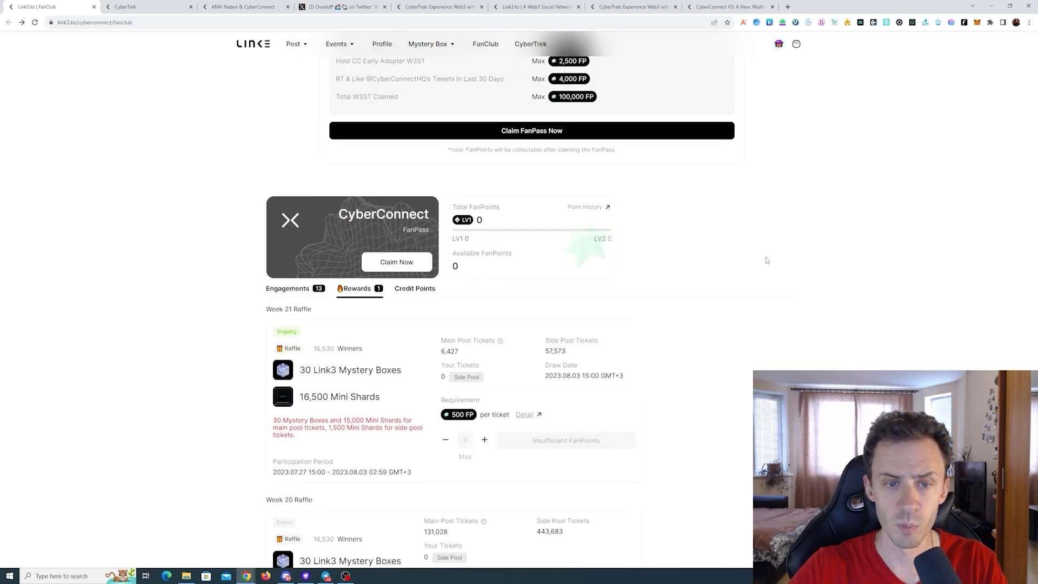
{"action": "scroll", "scroll_direction": "down", "scroll_amount": 3}
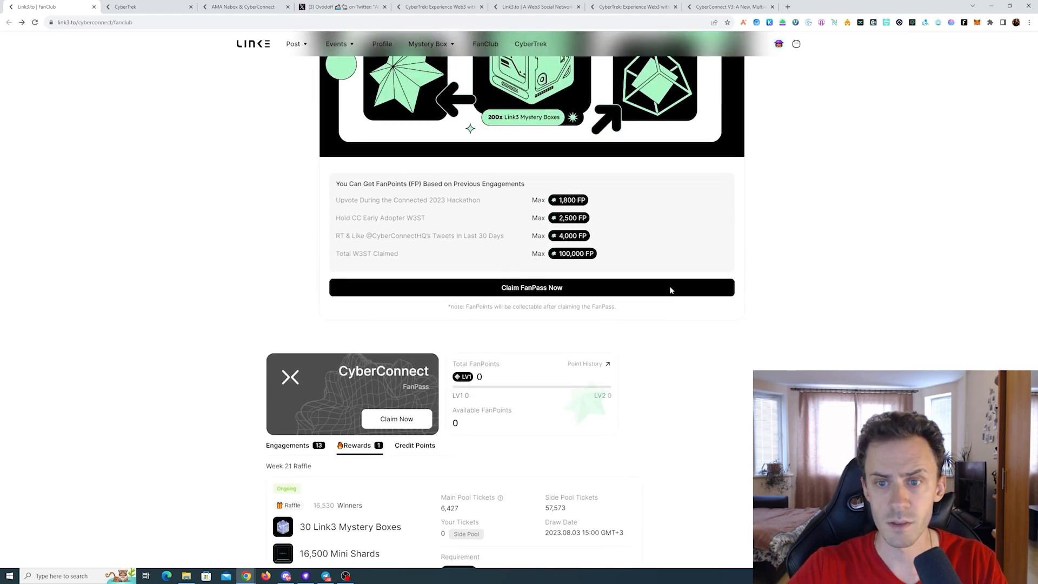
{"action": "scroll", "scroll_direction": "down", "scroll_amount": 3}
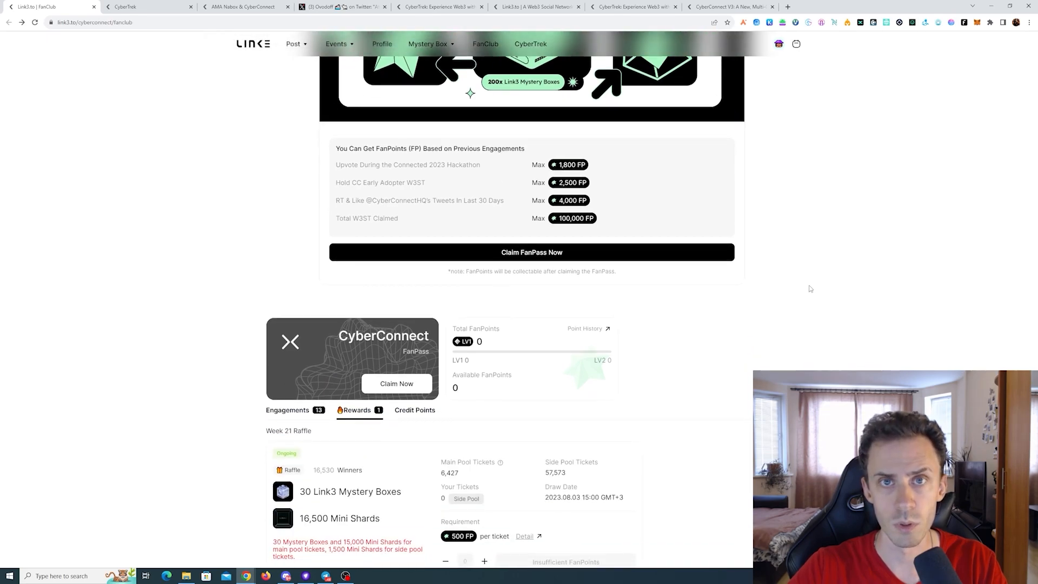
{"action": "left_click", "coordinate": [531, 252]}
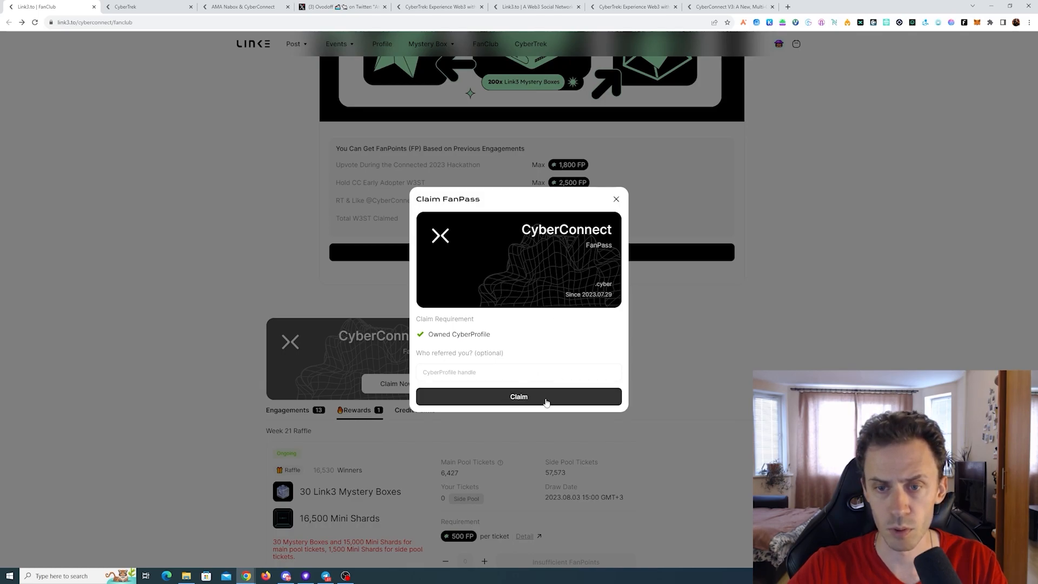
Step: Submit the FanPass claim, save an edited gas priority in MetaMask, and confirm
{"action": "left_click", "coordinate": [518, 396]}
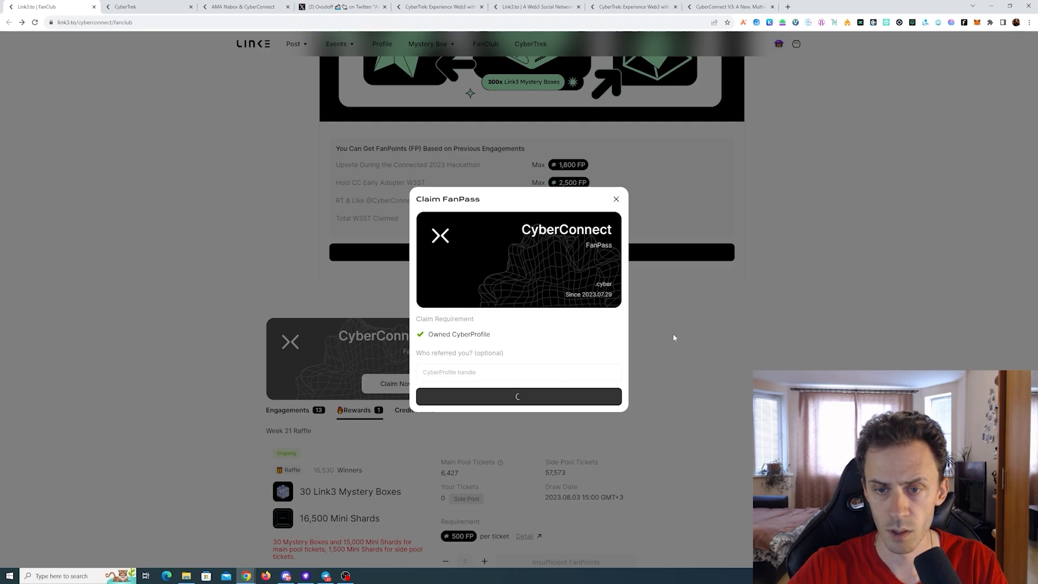
{"action": "left_click", "coordinate": [517, 396]}
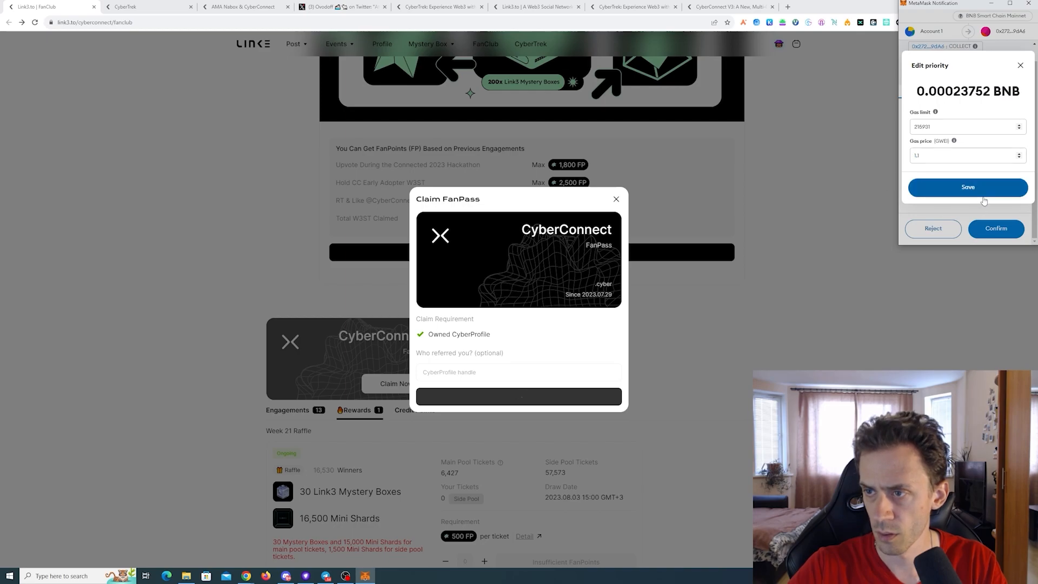
{"action": "left_click", "coordinate": [967, 186]}
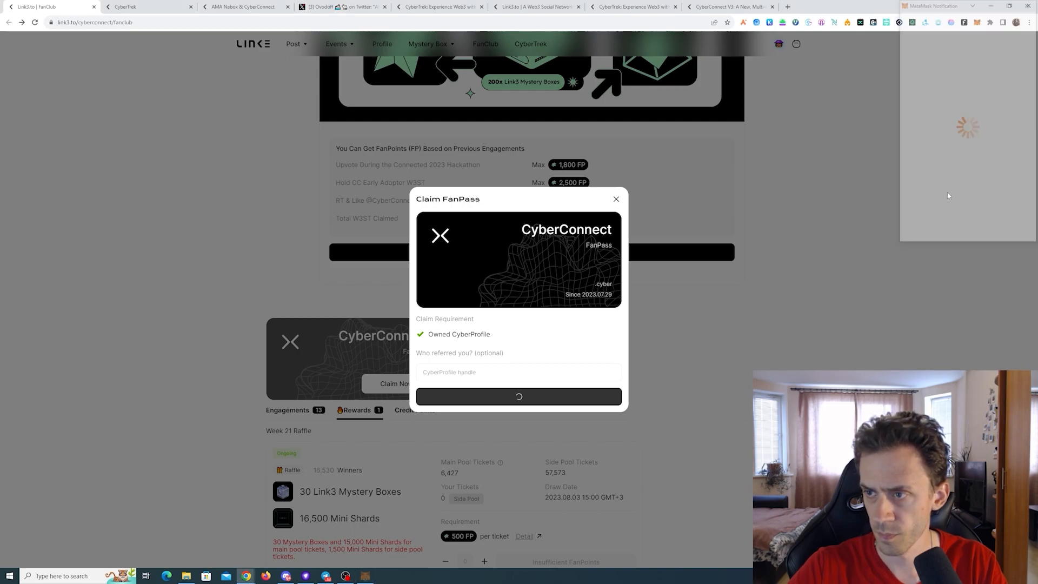
{"action": "left_click", "coordinate": [615, 199]}
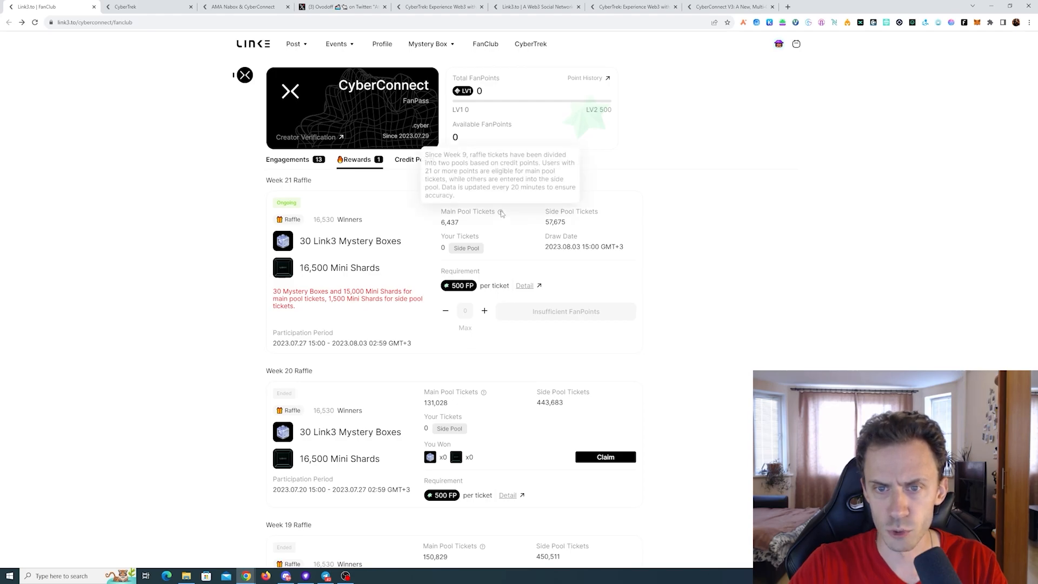
{"action": "mouse_move", "coordinate": [652, 227]}
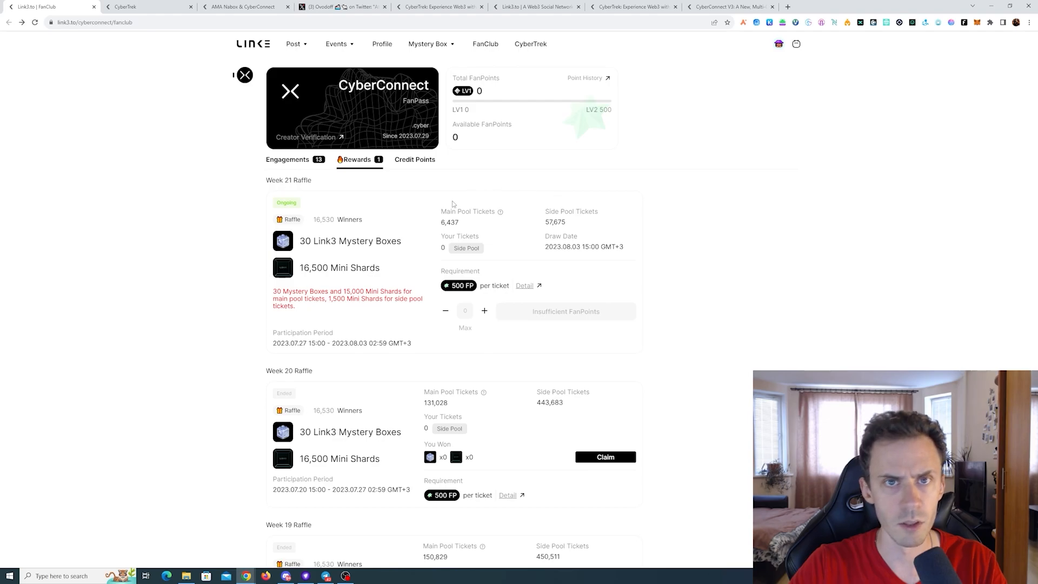
{"action": "mouse_move", "coordinate": [407, 211]}
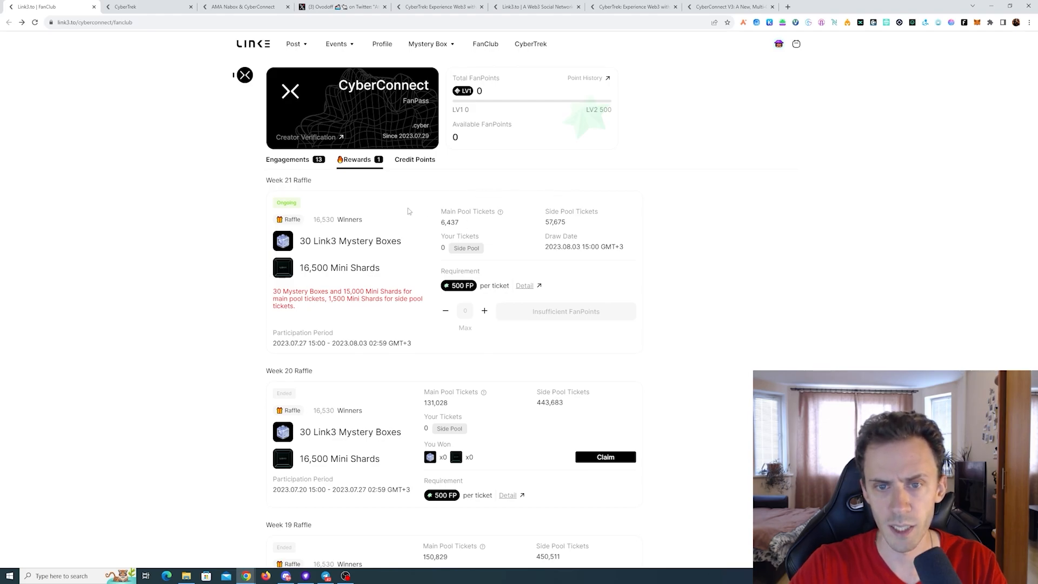
Step: Open the Credit Points tab showing the Main Pool rule and Gitcoin passport steps
{"action": "left_click", "coordinate": [414, 159]}
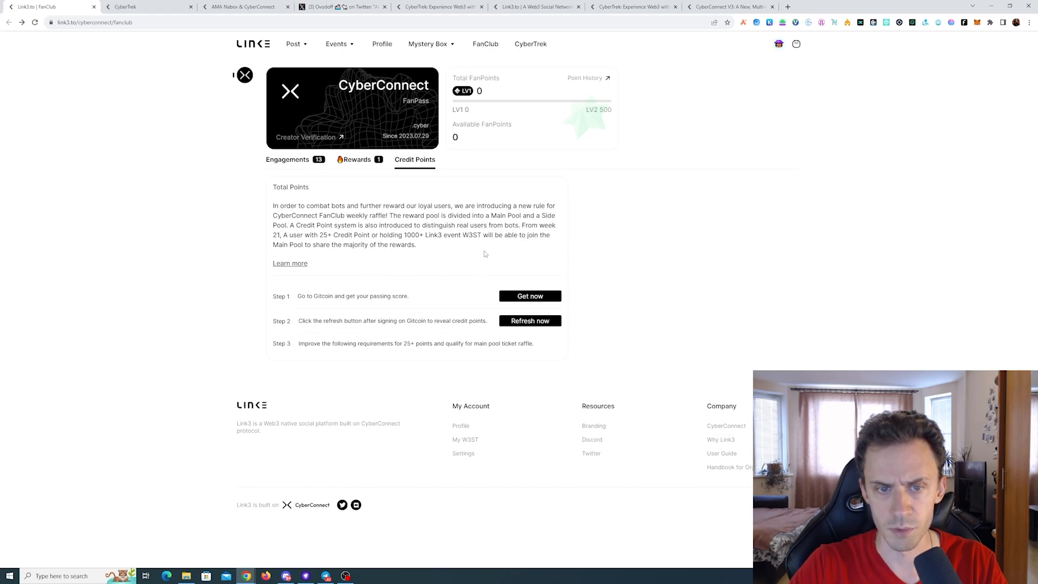
{"action": "mouse_move", "coordinate": [418, 251]}
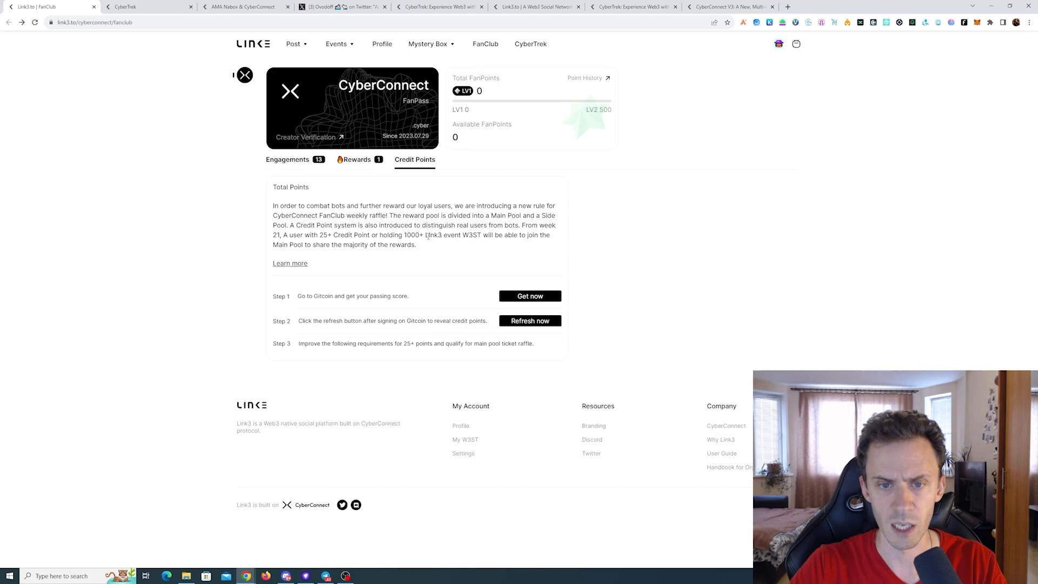
{"action": "mouse_move", "coordinate": [630, 235]}
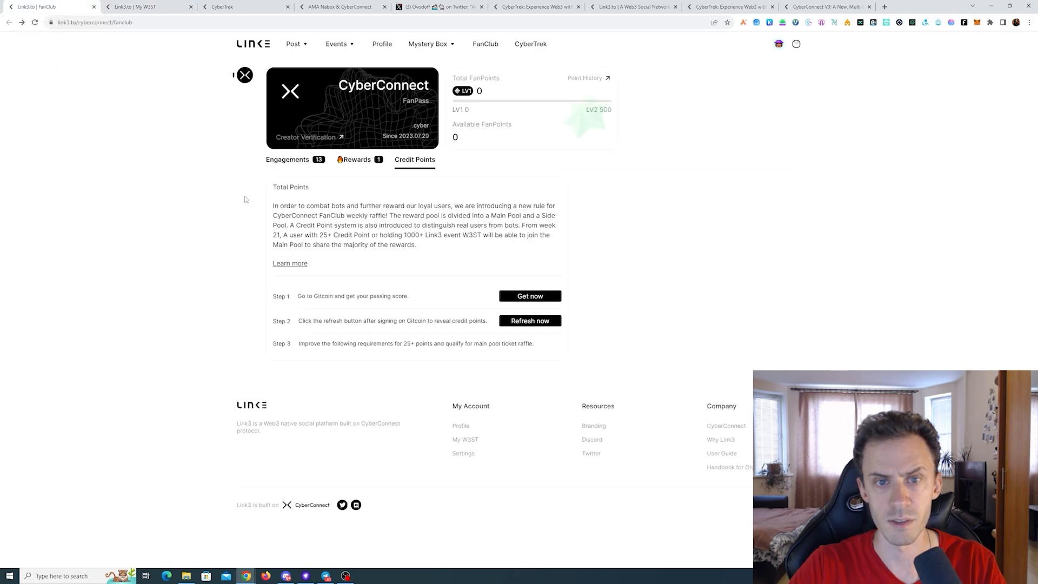
{"action": "mouse_move", "coordinate": [684, 178]}
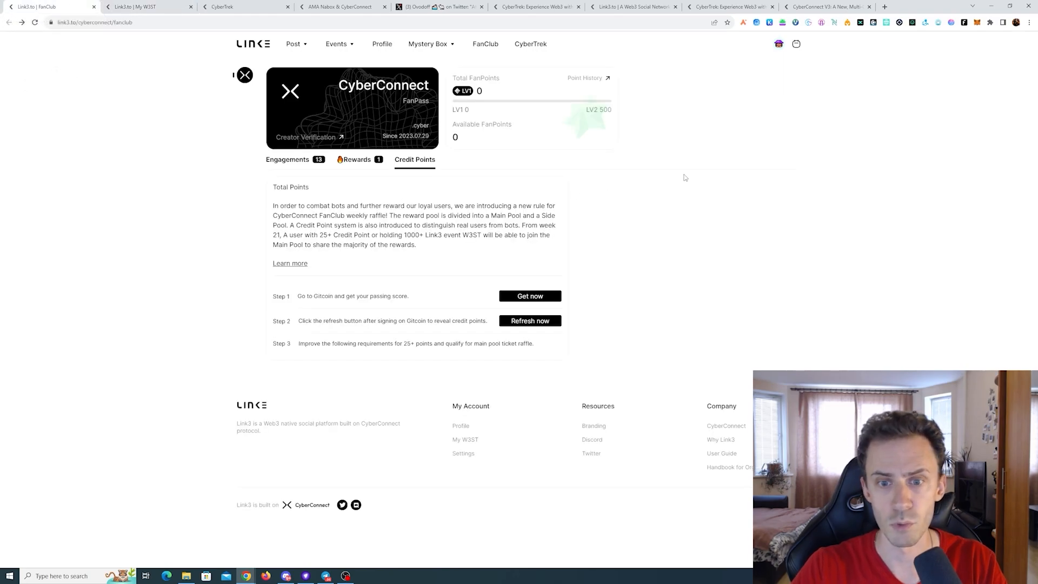